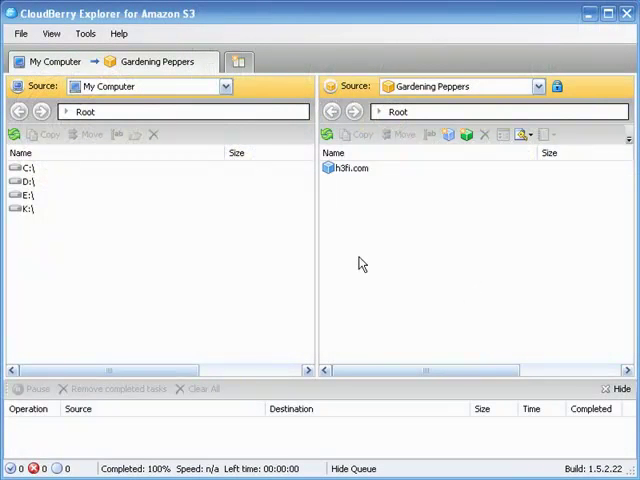
mouse_move(392, 262)
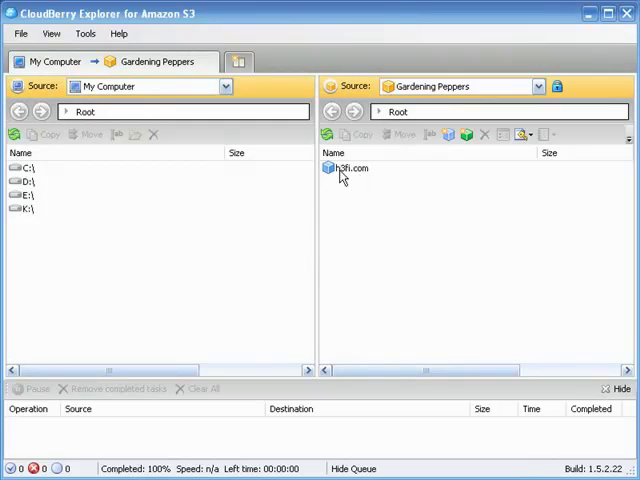
mouse_move(147, 224)
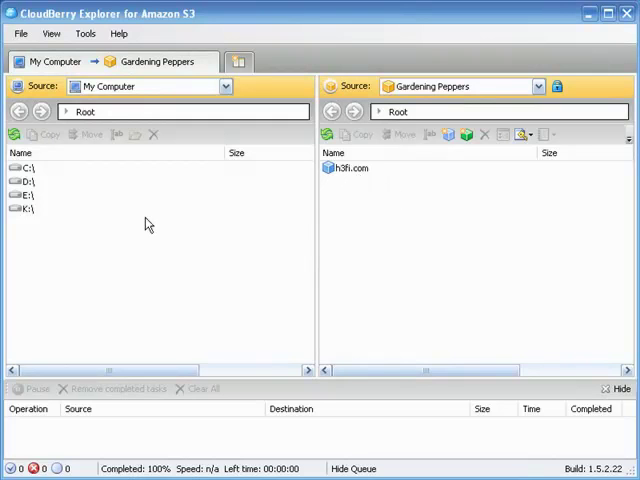
mouse_move(146, 212)
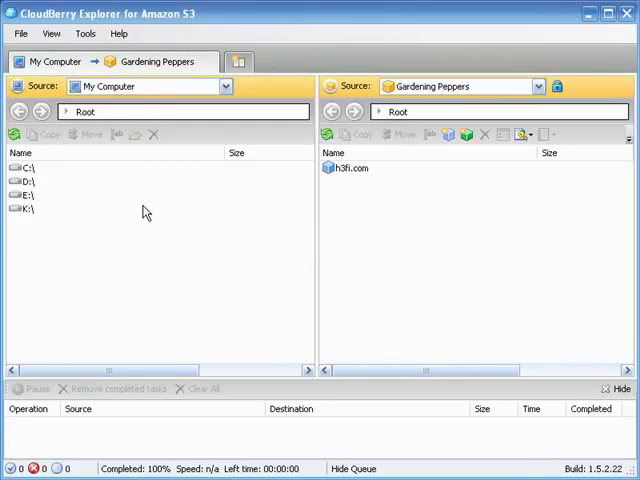
mouse_move(90, 224)
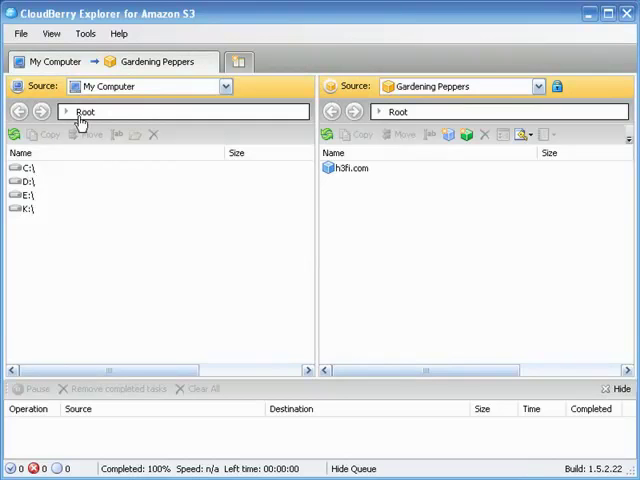
mouse_move(432, 117)
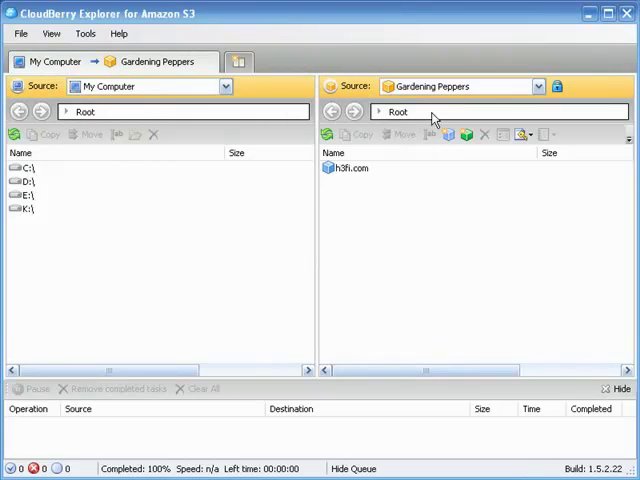
mouse_move(195, 117)
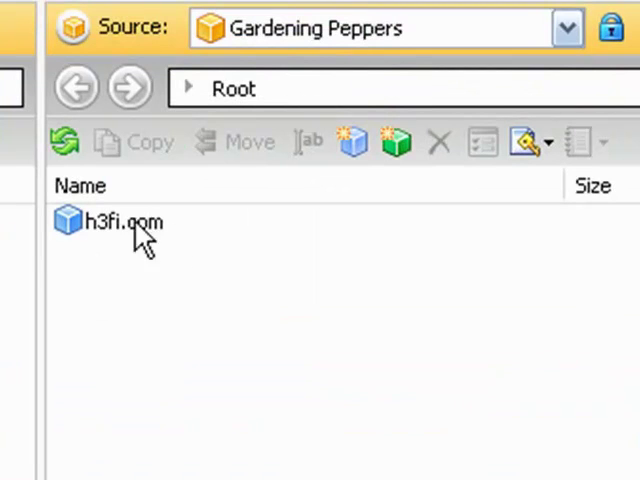
mouse_move(118, 260)
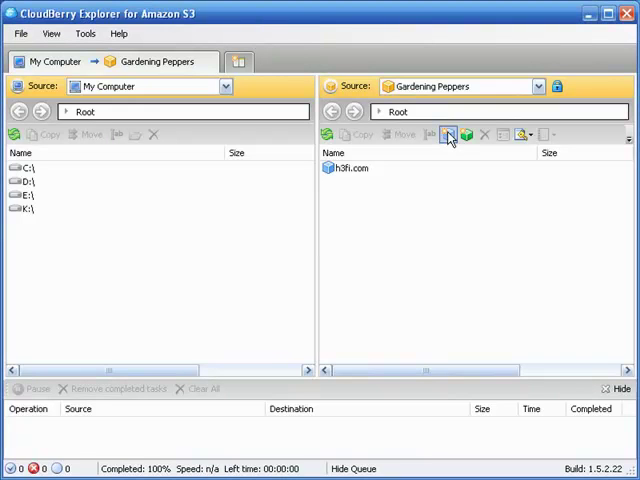
- Try EU as the location in the New Bucket dialog, then cancel without creating
click(448, 134)
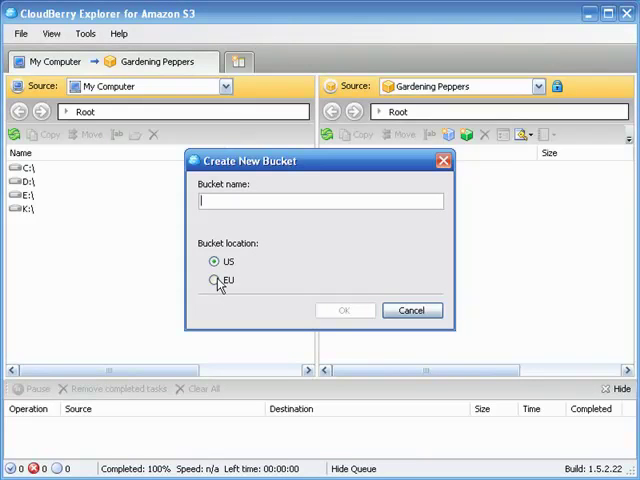
click(214, 280)
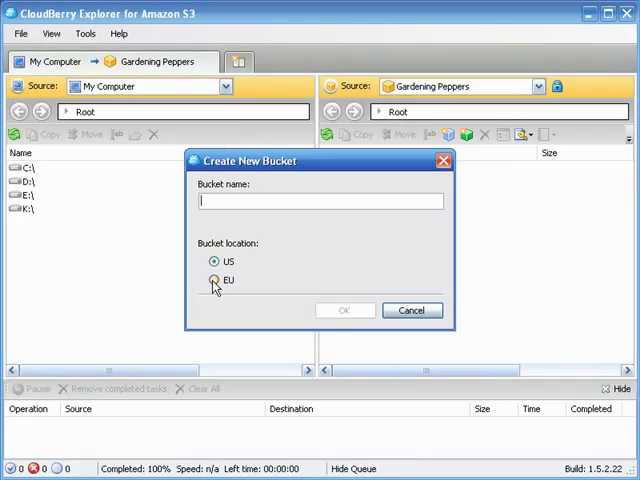
click(214, 261)
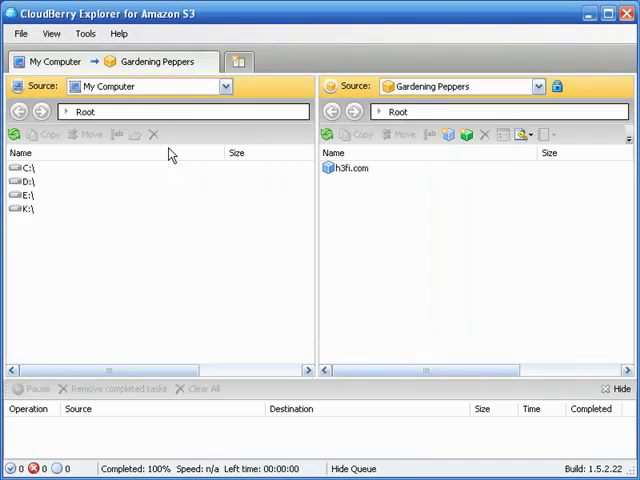
- Make EU the default bucket location in the general program settings
click(85, 33)
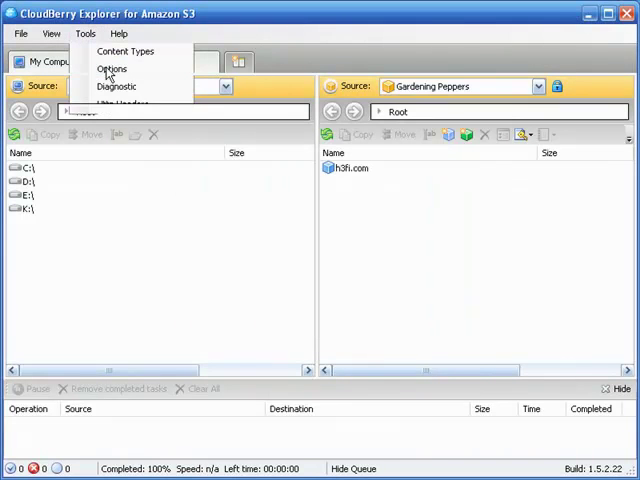
click(112, 68)
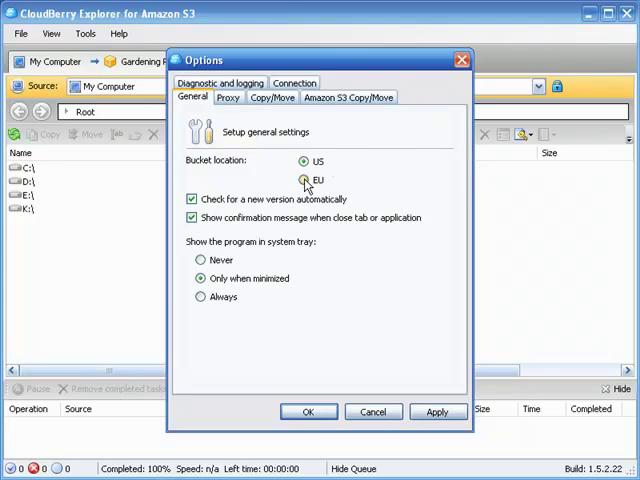
click(305, 179)
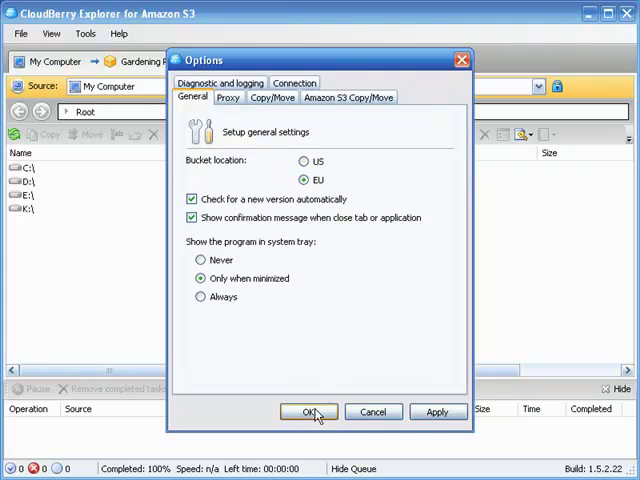
click(309, 411)
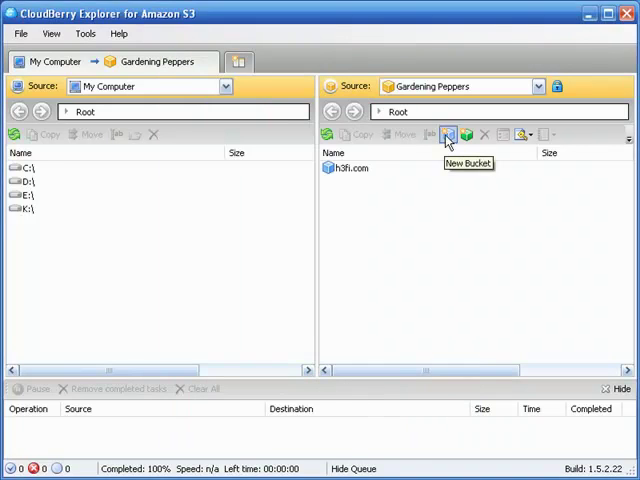
- Reopen New Bucket, switch the location to US, and close without creating
click(448, 134)
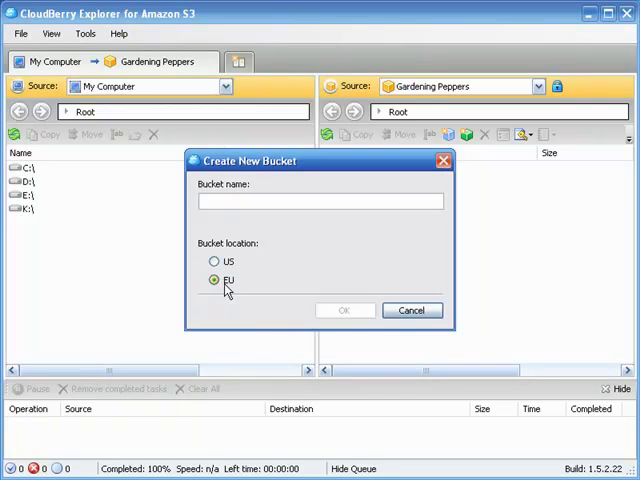
click(214, 261)
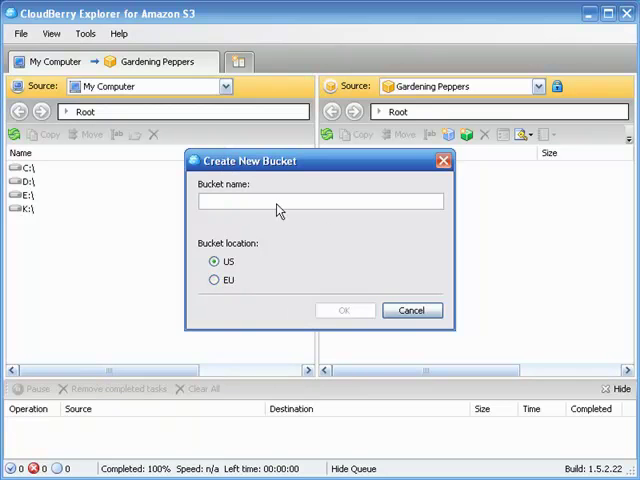
click(411, 310)
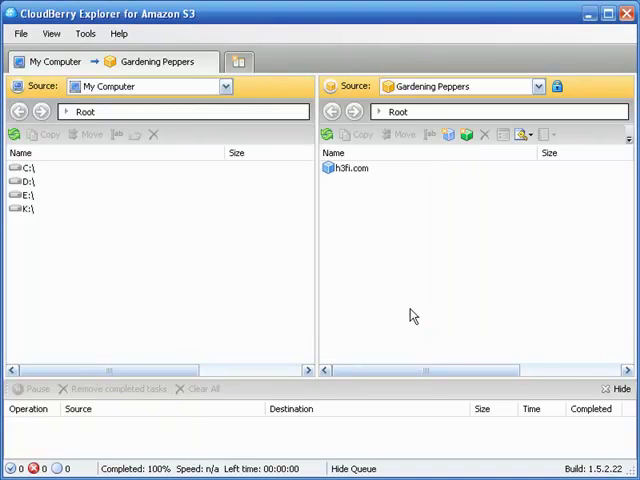
- Reconfirm the general settings, then switch to the bucket-rules.txt naming notes
click(85, 33)
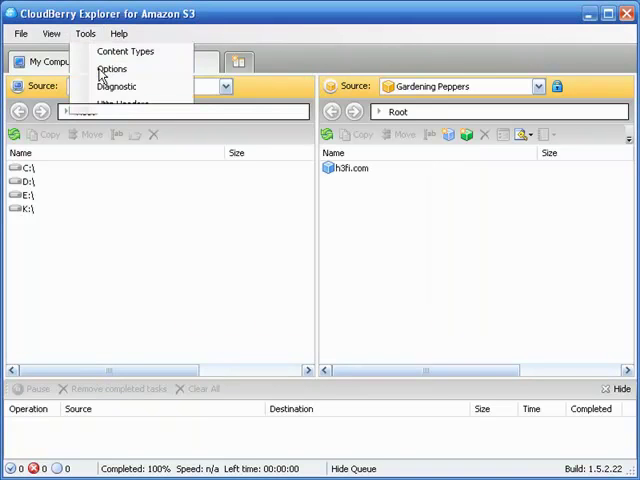
click(112, 68)
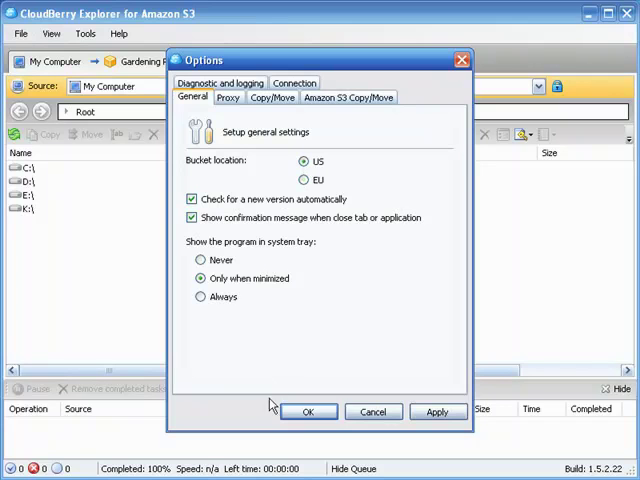
click(308, 411)
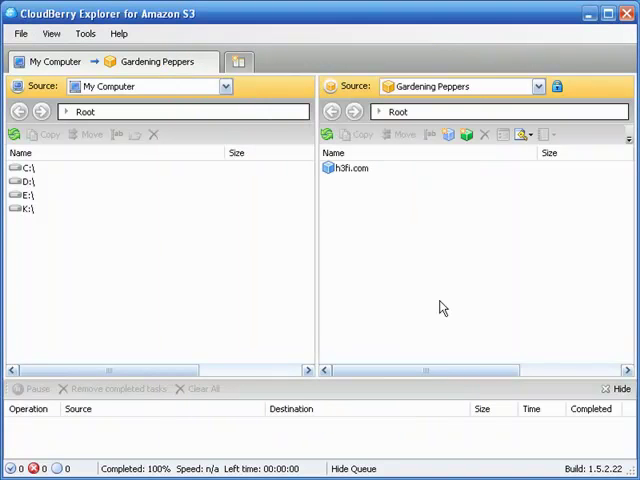
click(448, 134)
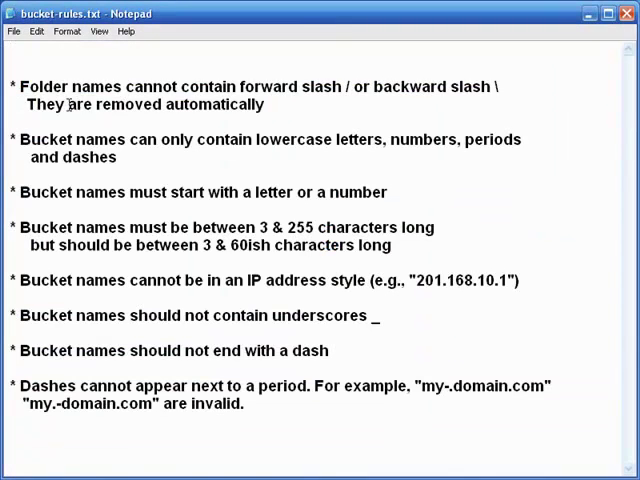
mouse_move(307, 122)
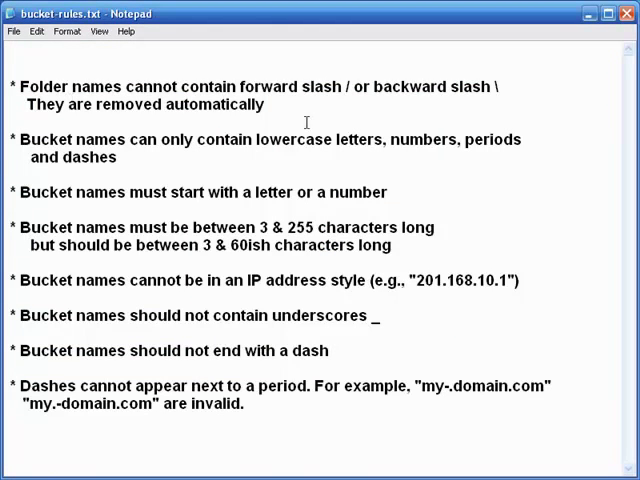
mouse_move(400, 110)
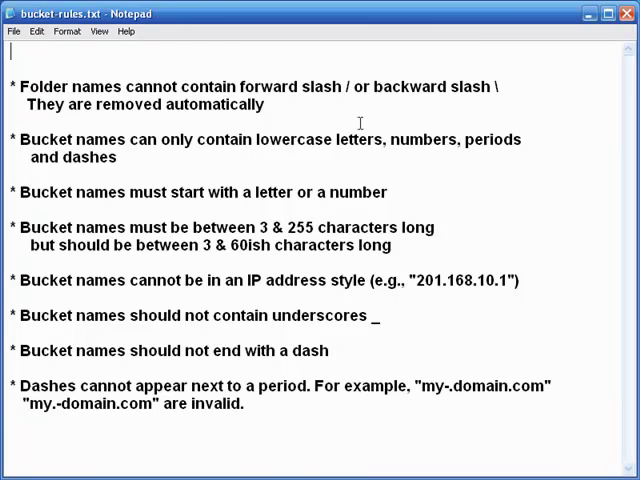
mouse_move(359, 165)
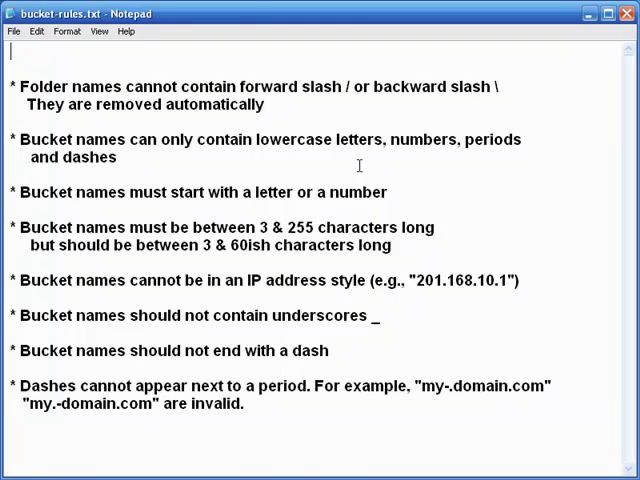
mouse_move(265, 158)
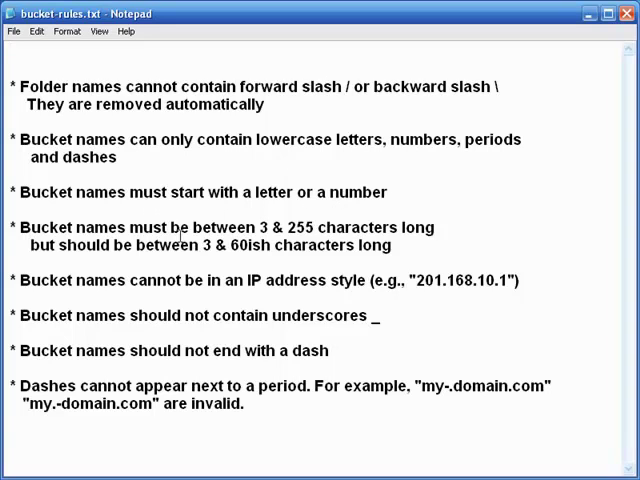
mouse_move(315, 230)
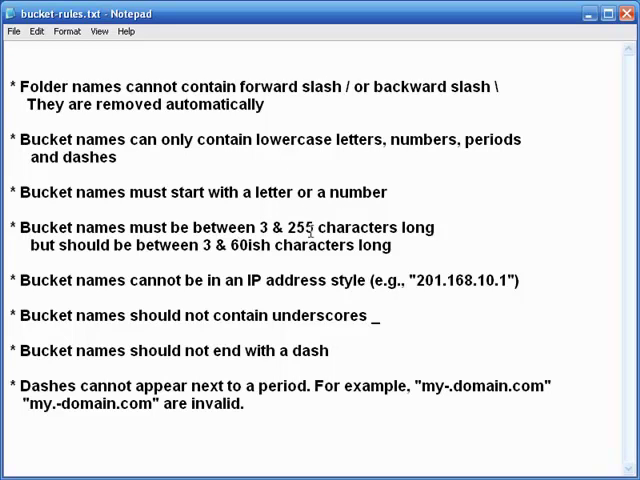
mouse_move(440, 251)
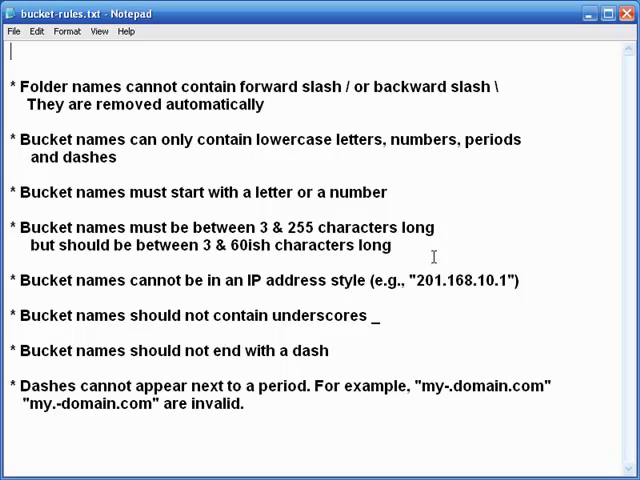
mouse_move(335, 257)
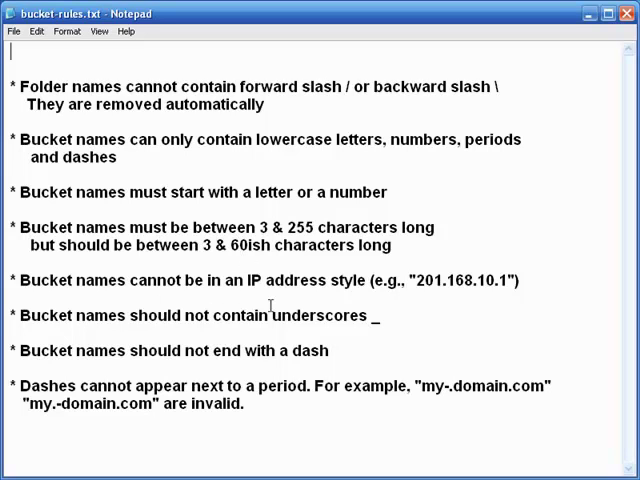
mouse_move(437, 299)
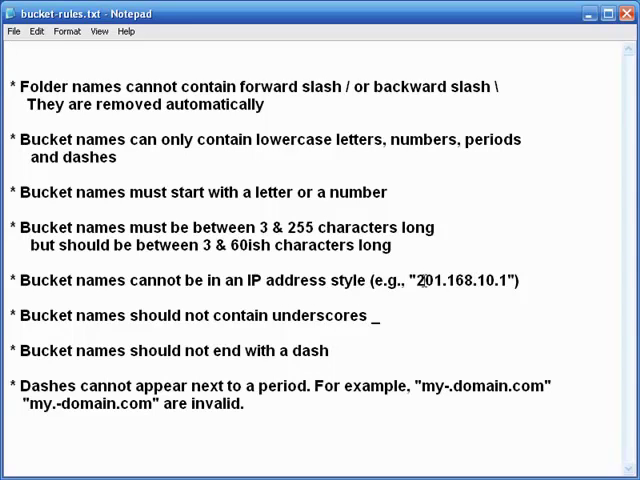
mouse_move(449, 329)
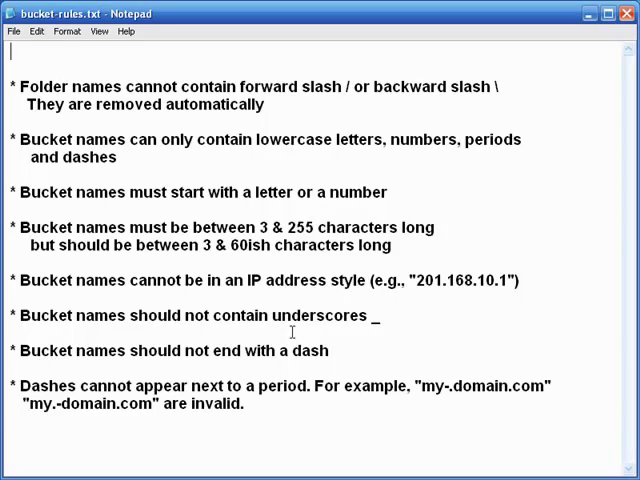
mouse_move(352, 331)
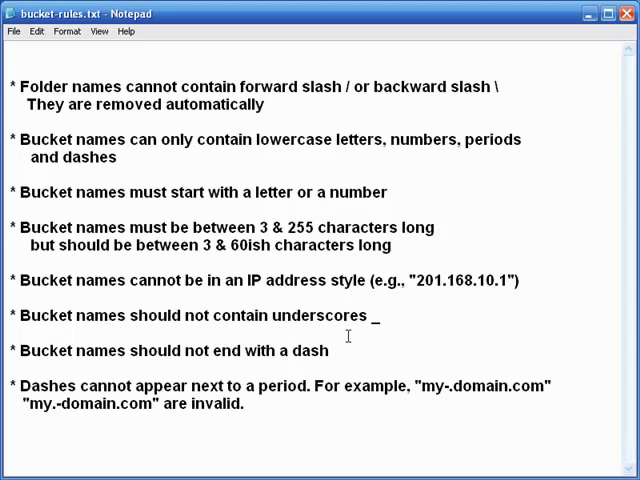
mouse_move(205, 345)
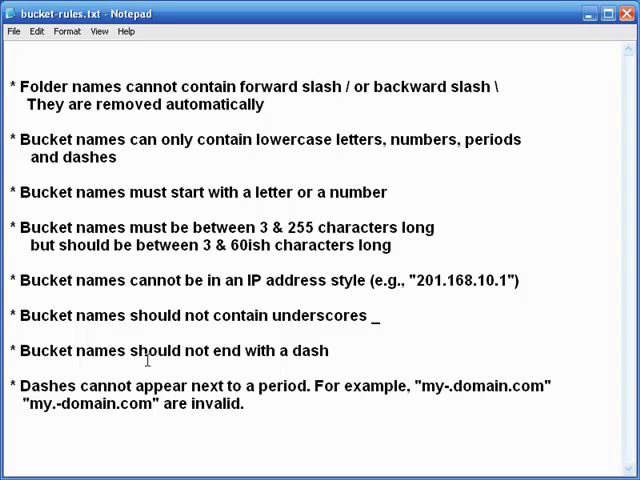
mouse_move(303, 355)
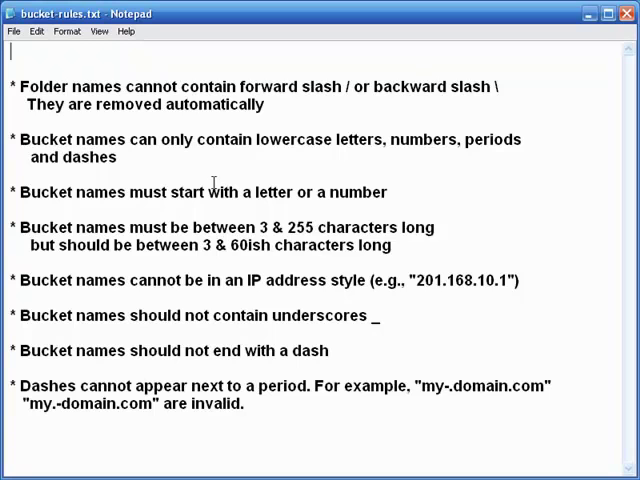
mouse_move(178, 250)
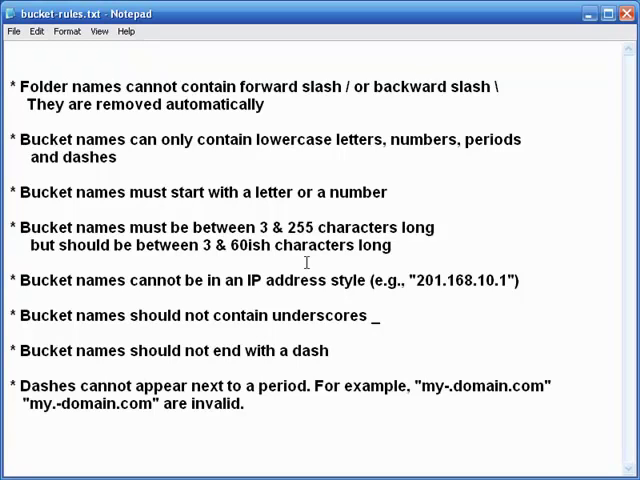
mouse_move(417, 375)
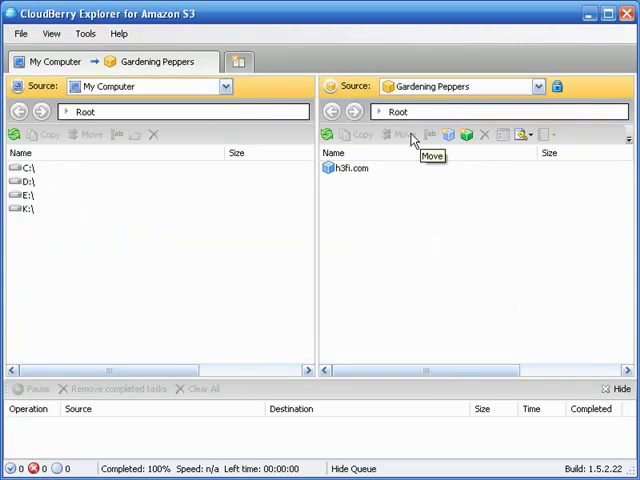
- Start a new bucket named 'test', keeping the US location
click(465, 134)
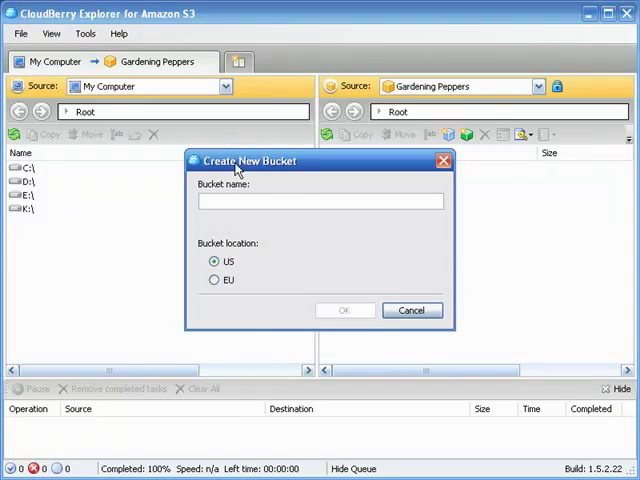
text(te)
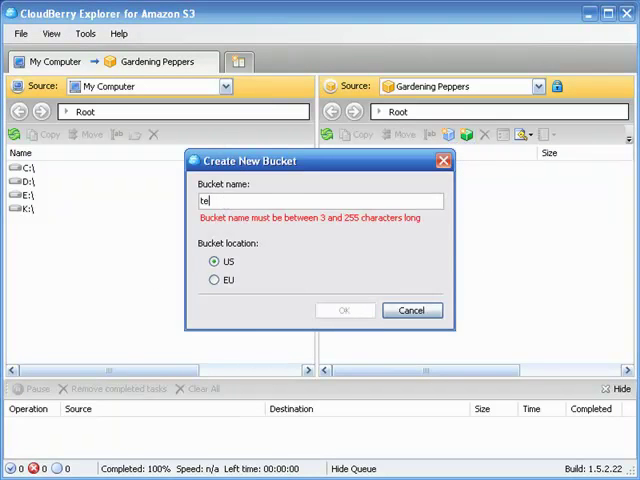
text(st)
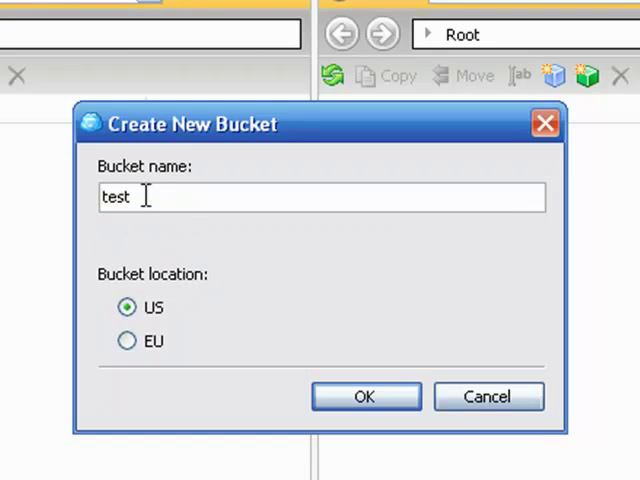
mouse_move(389, 302)
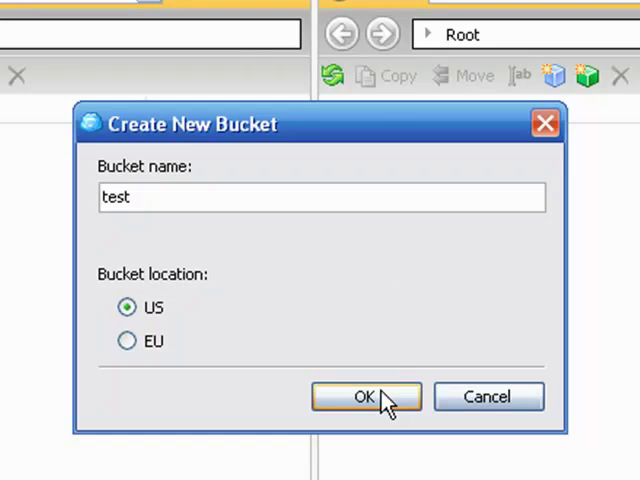
- Submit the 'test' bucket and dismiss the 'Failed to create new bucket' error
click(365, 396)
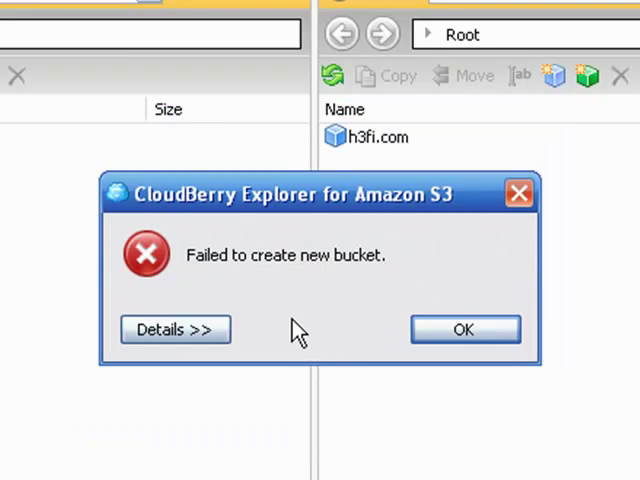
mouse_move(292, 335)
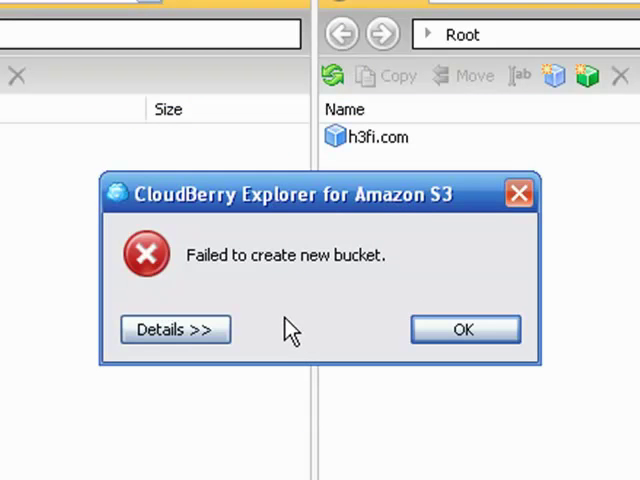
mouse_move(280, 285)
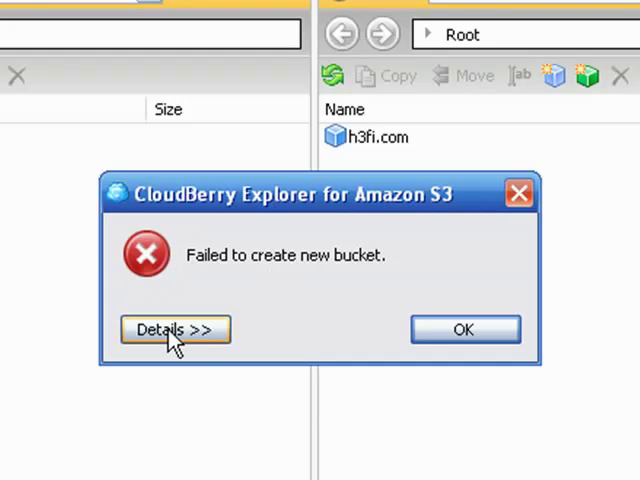
mouse_move(322, 344)
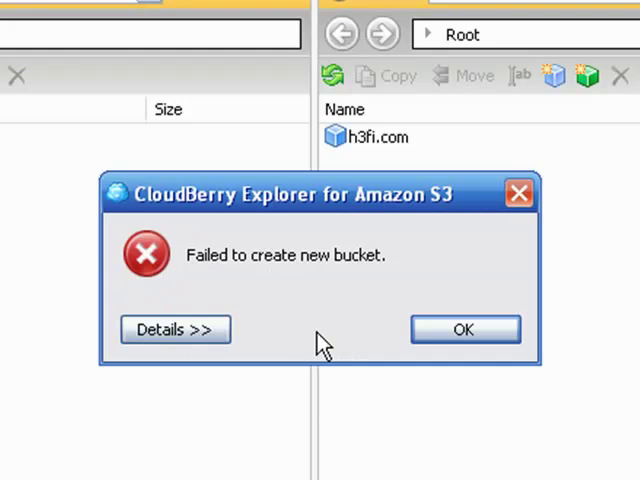
mouse_move(315, 312)
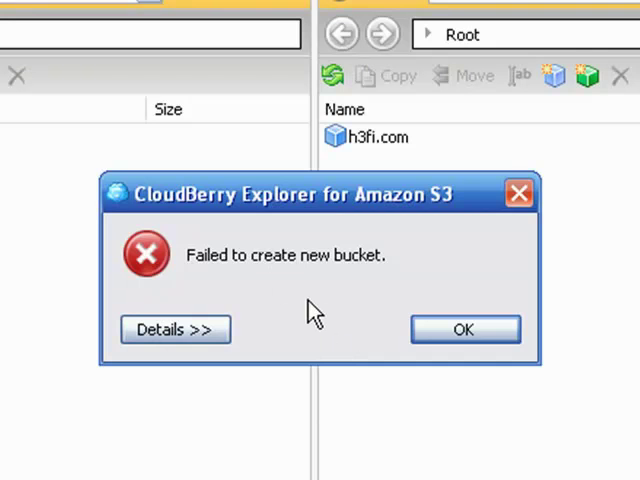
click(463, 329)
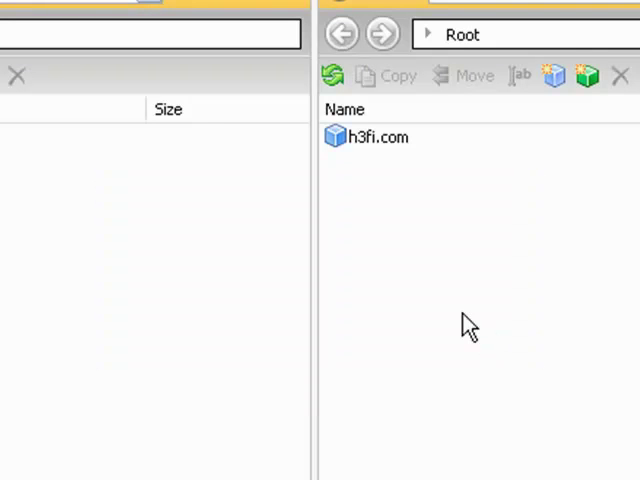
mouse_move(370, 180)
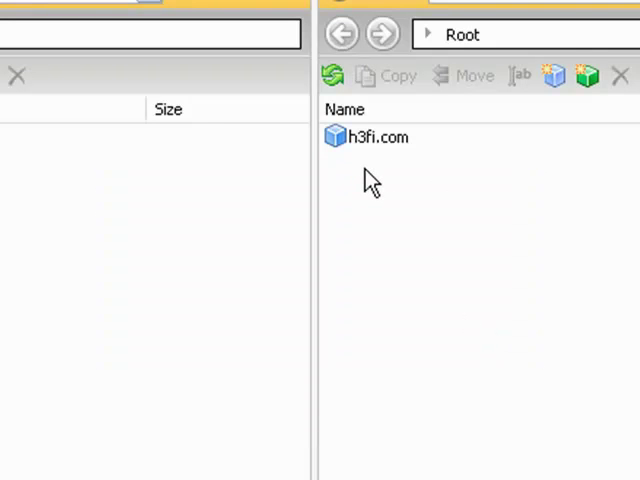
mouse_move(347, 185)
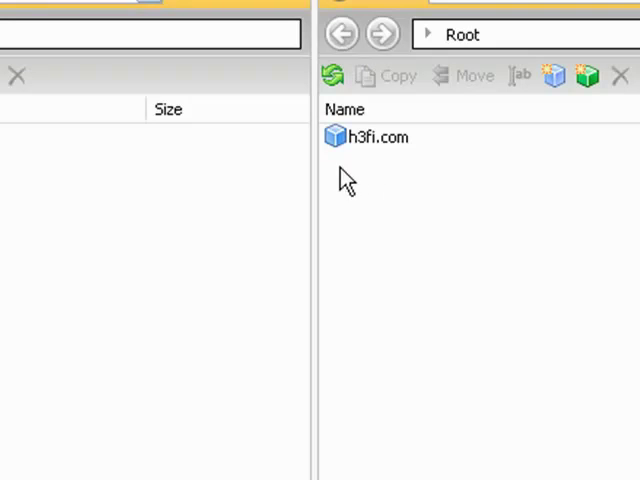
mouse_move(430, 228)
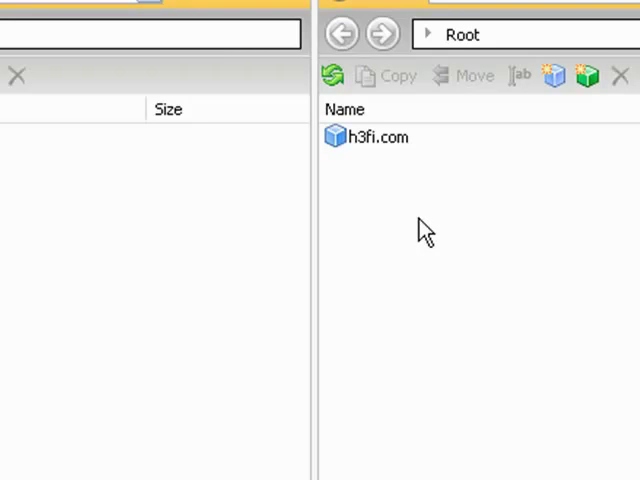
mouse_move(348, 215)
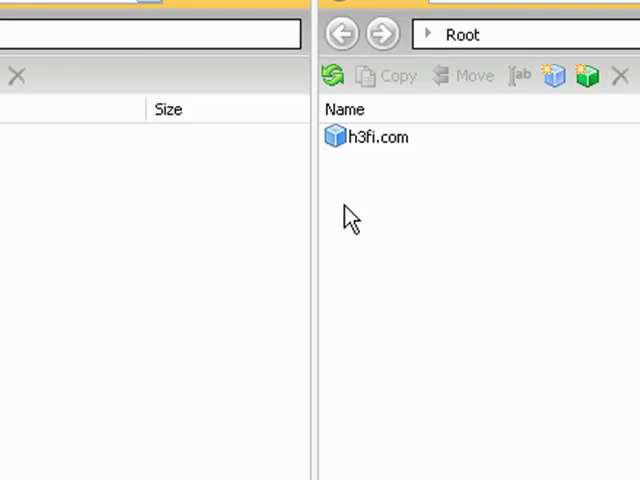
mouse_move(360, 216)
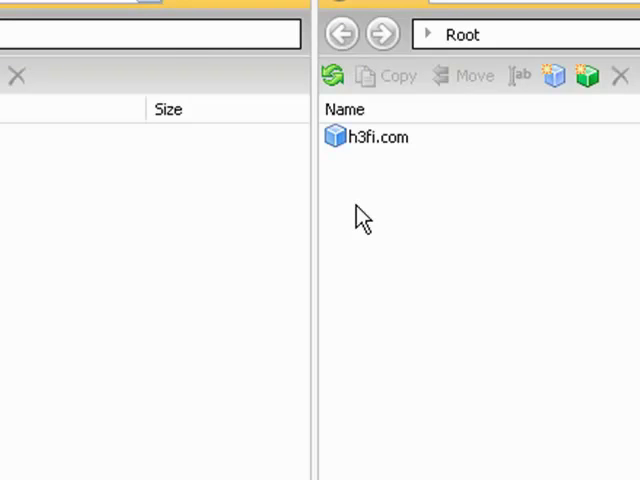
mouse_move(418, 205)
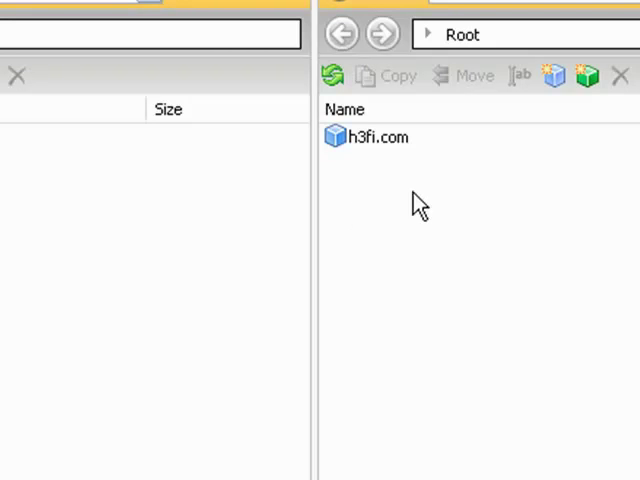
mouse_move(450, 290)
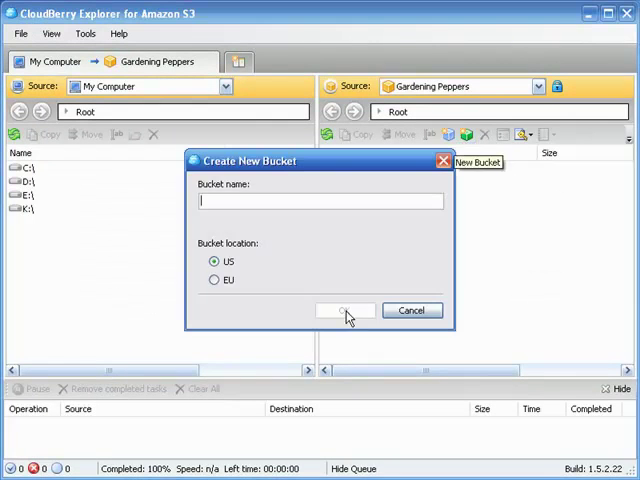
- Name the bucket 'peppergardener.com' with US location and create it
text(p)
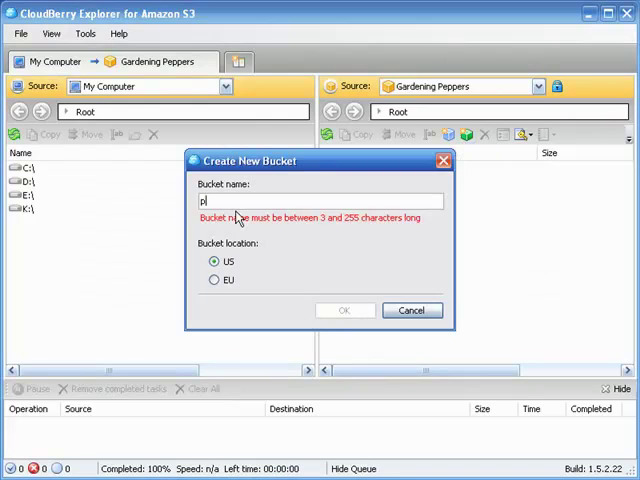
text(eppergar)
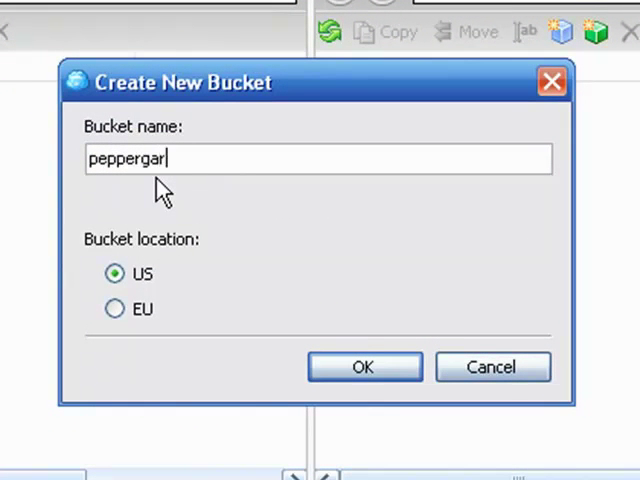
text(dener)
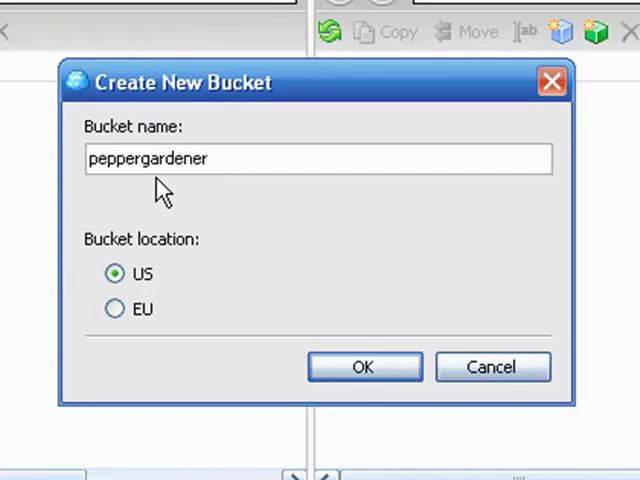
text(.com)
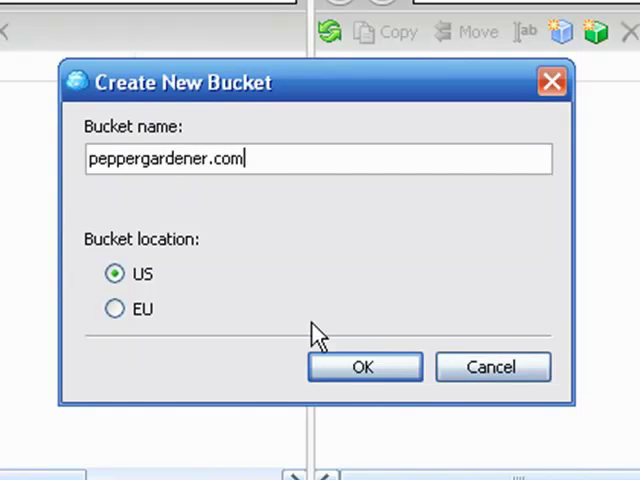
click(363, 366)
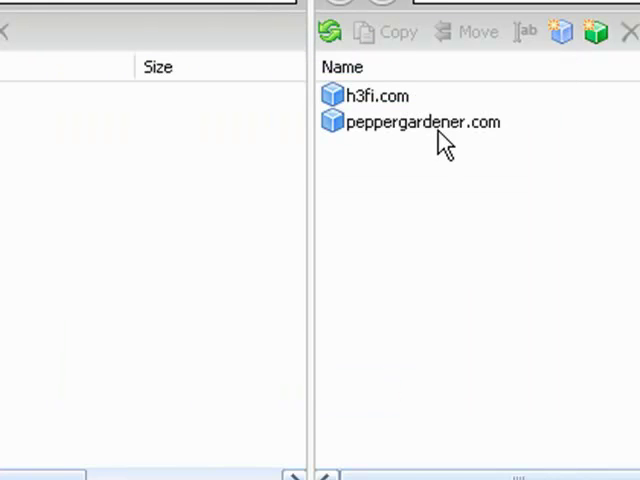
mouse_move(415, 140)
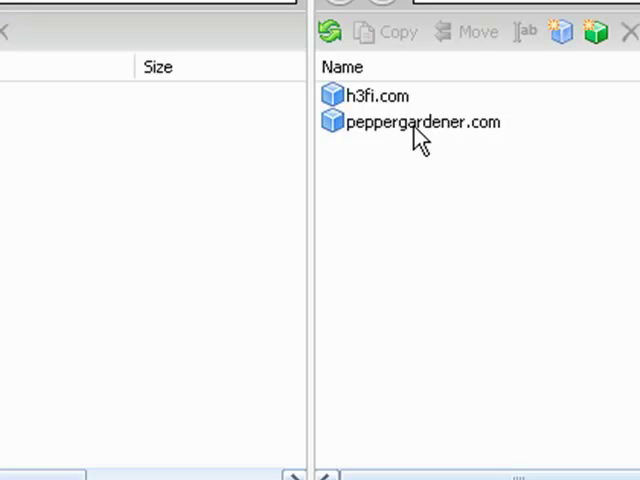
mouse_move(428, 145)
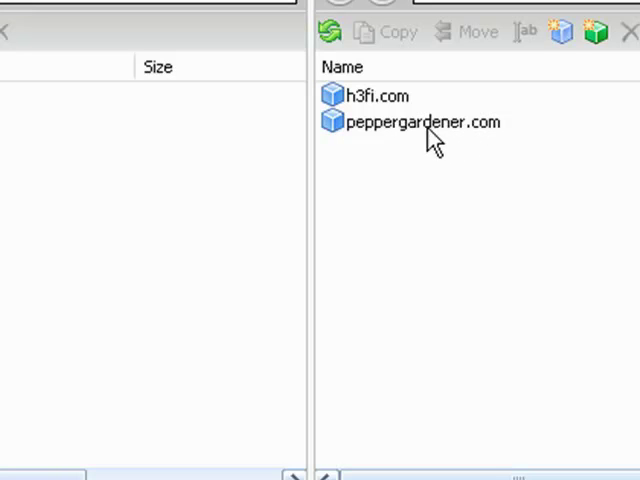
mouse_move(410, 135)
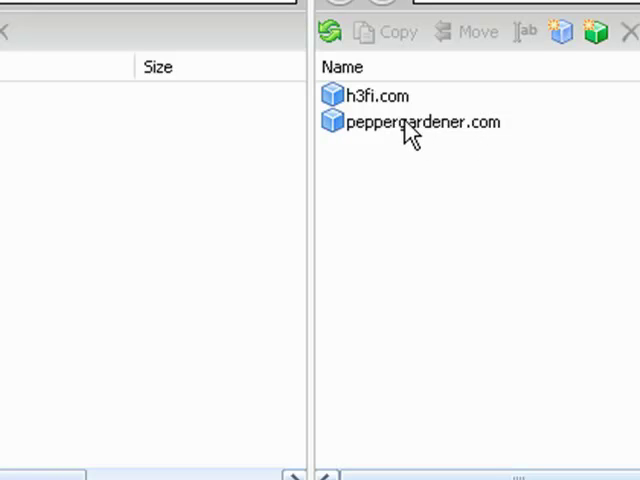
mouse_move(370, 163)
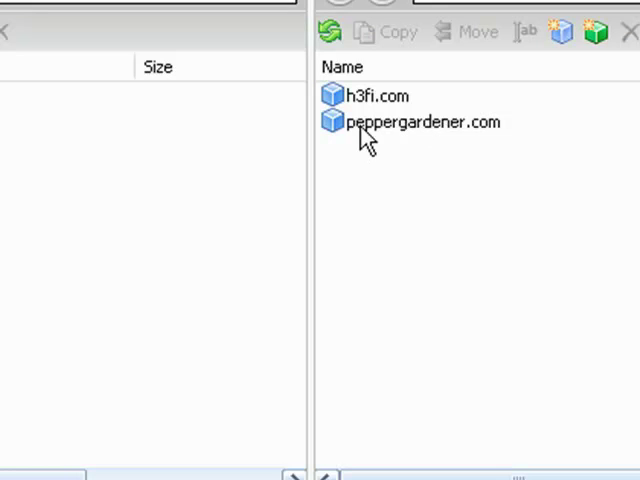
mouse_move(432, 135)
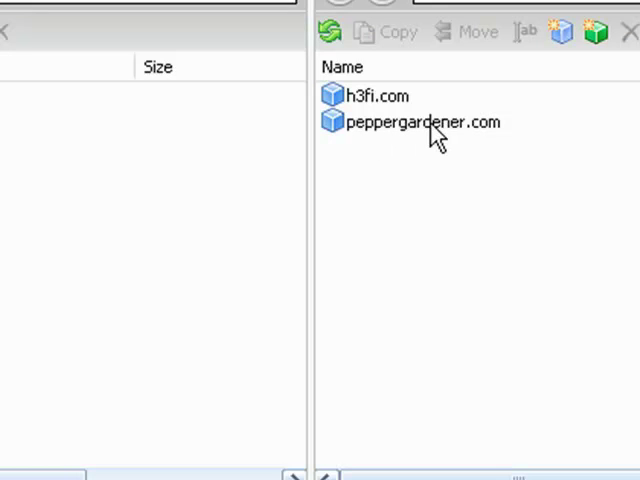
mouse_move(455, 140)
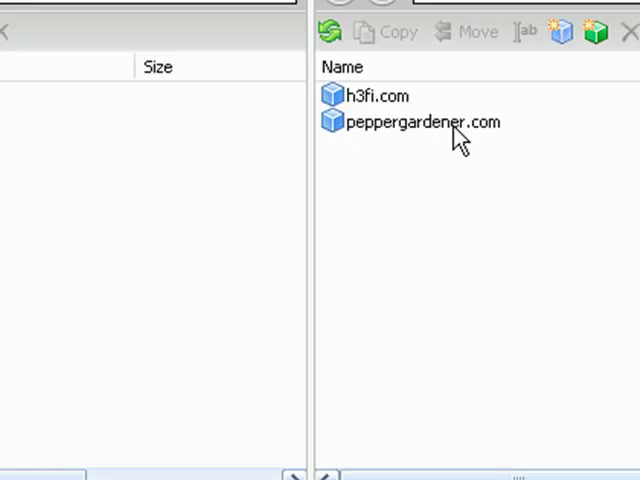
mouse_move(363, 135)
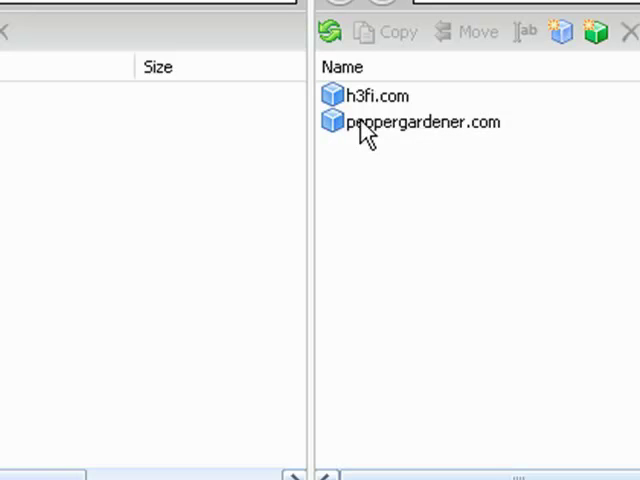
mouse_move(440, 140)
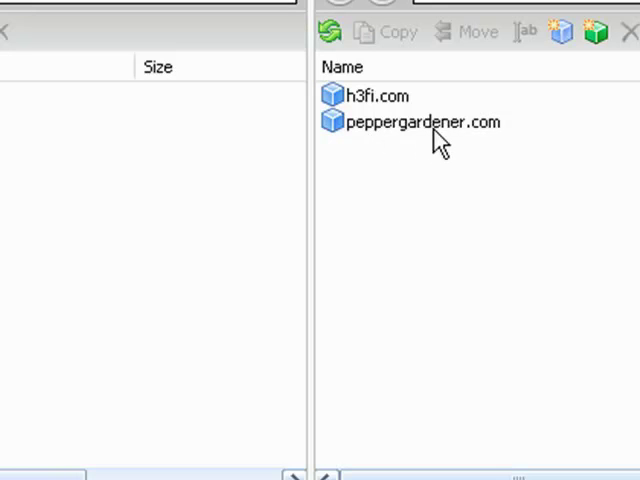
mouse_move(388, 145)
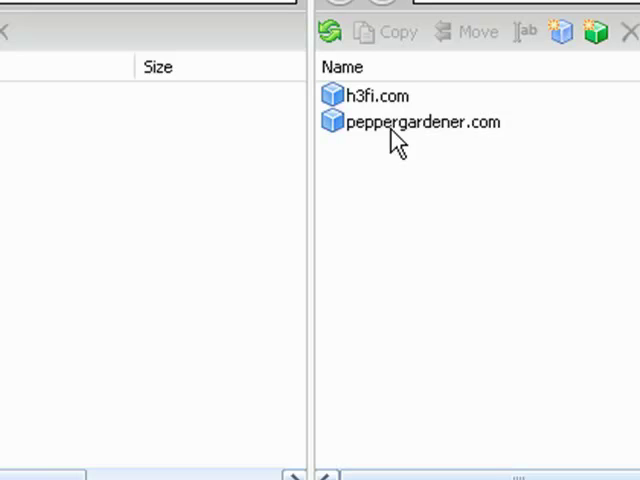
mouse_move(419, 253)
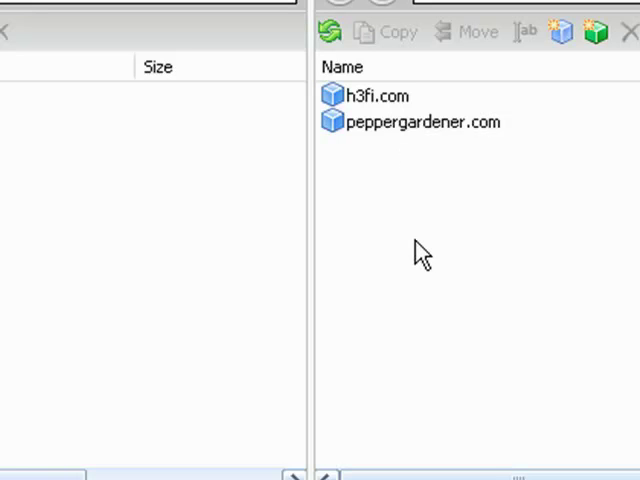
mouse_move(404, 270)
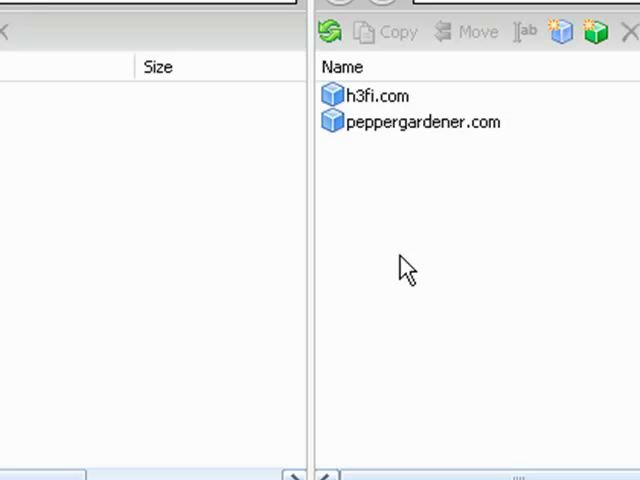
mouse_move(405, 265)
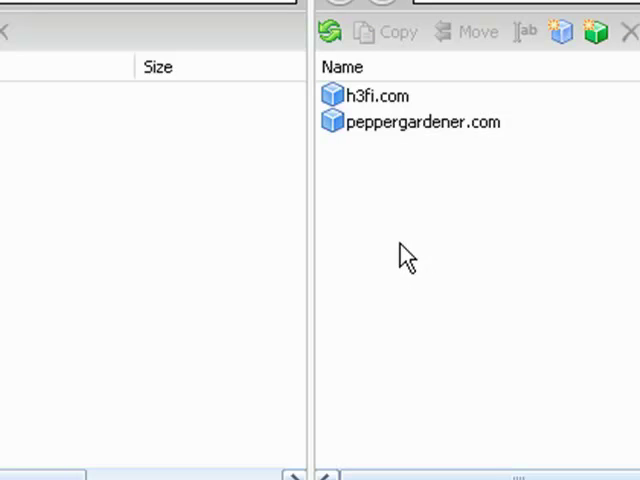
mouse_move(391, 262)
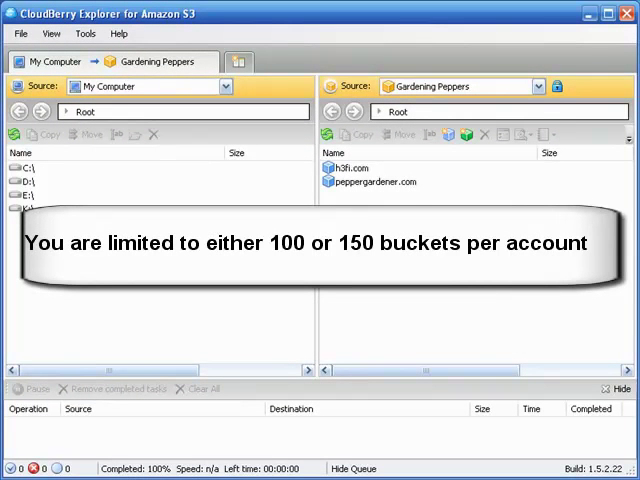
mouse_move(366, 194)
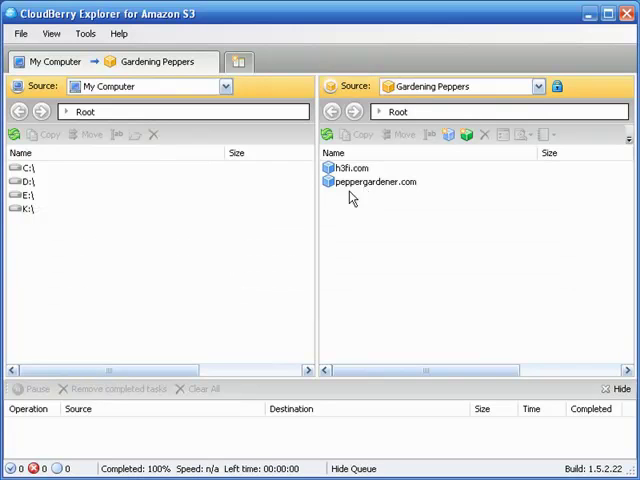
mouse_move(368, 188)
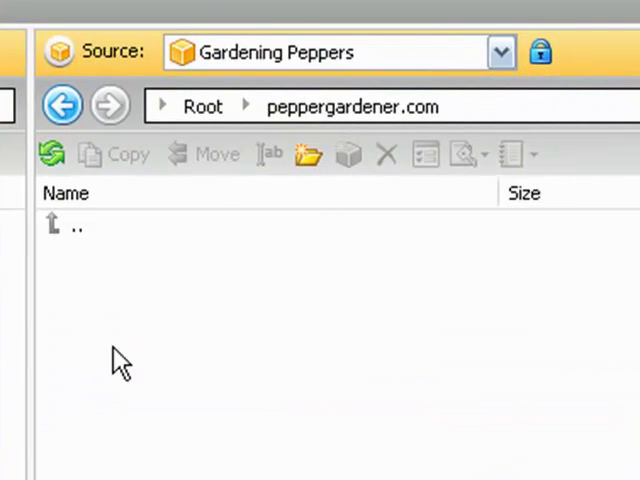
mouse_move(356, 120)
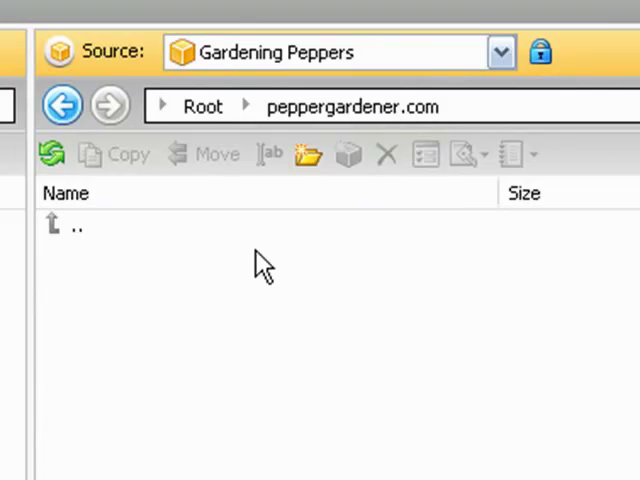
mouse_move(307, 155)
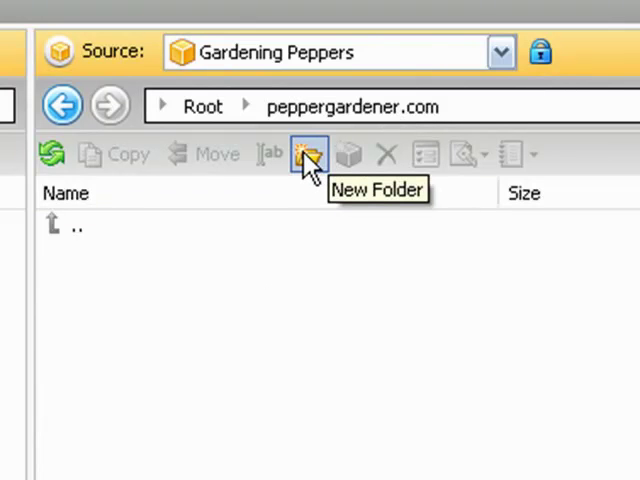
mouse_move(307, 175)
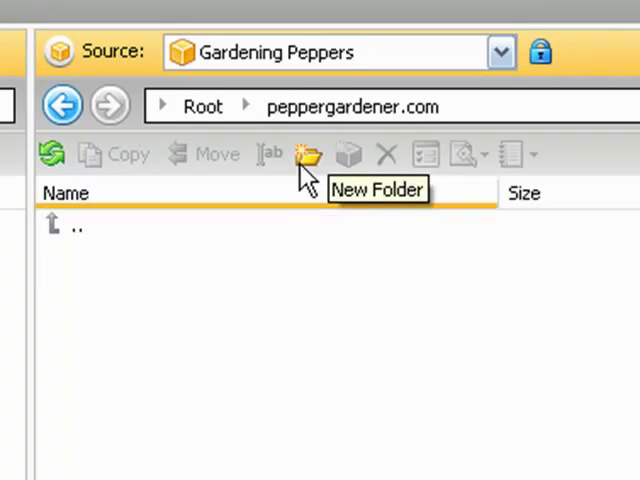
mouse_move(164, 418)
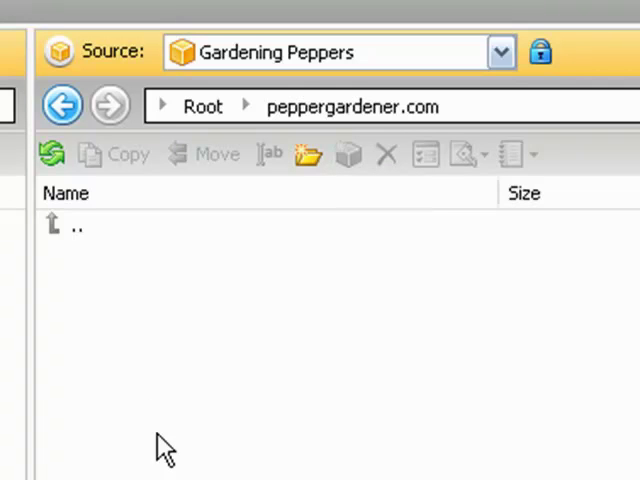
mouse_move(178, 352)
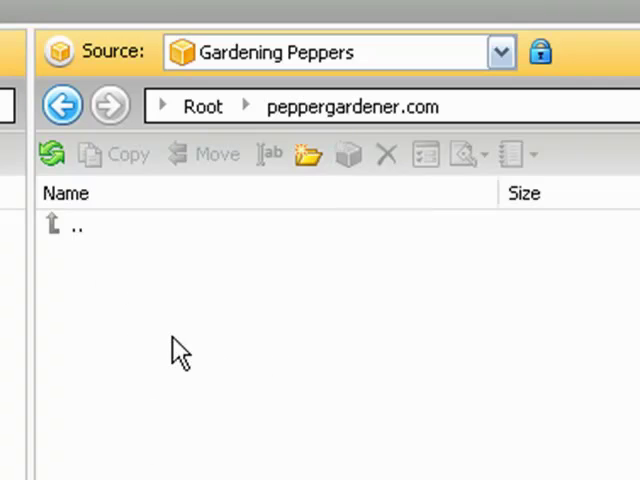
mouse_move(308, 155)
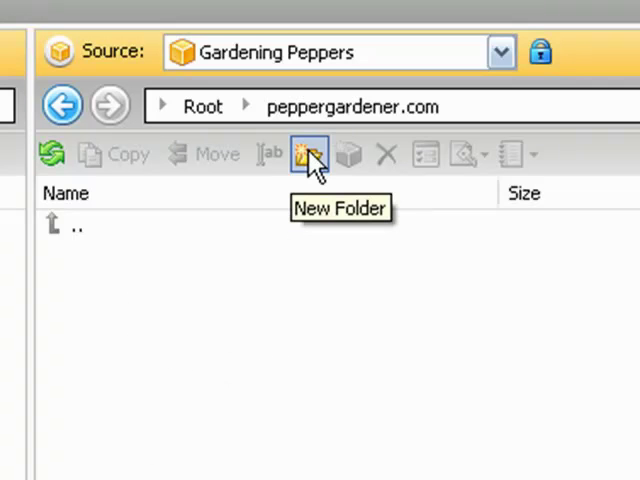
mouse_move(385, 120)
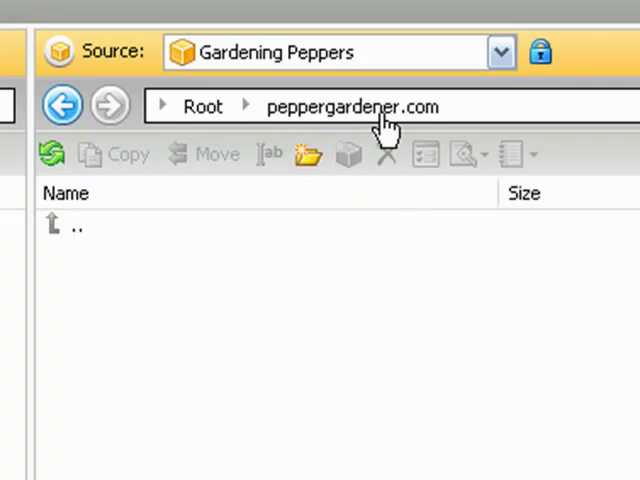
mouse_move(246, 355)
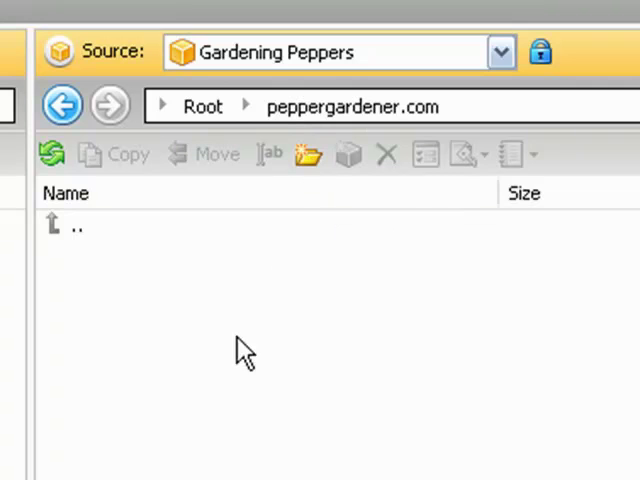
mouse_move(210, 437)
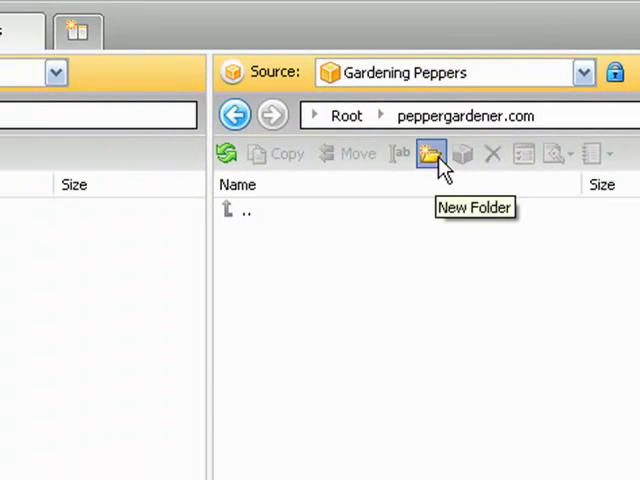
- Add a folder named 'videos' inside the peppergardener.com bucket
click(430, 153)
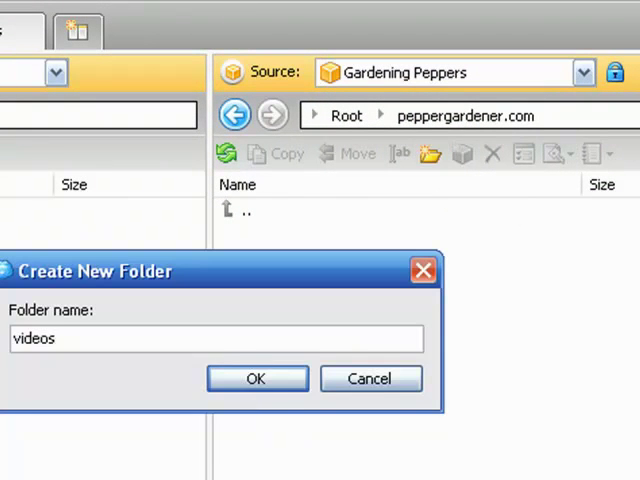
click(256, 378)
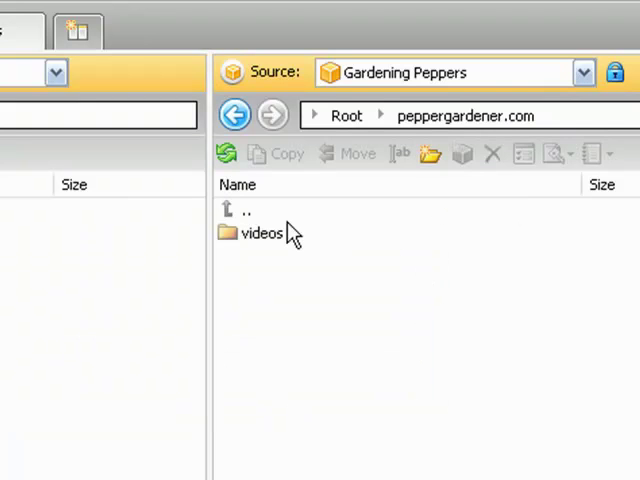
mouse_move(258, 245)
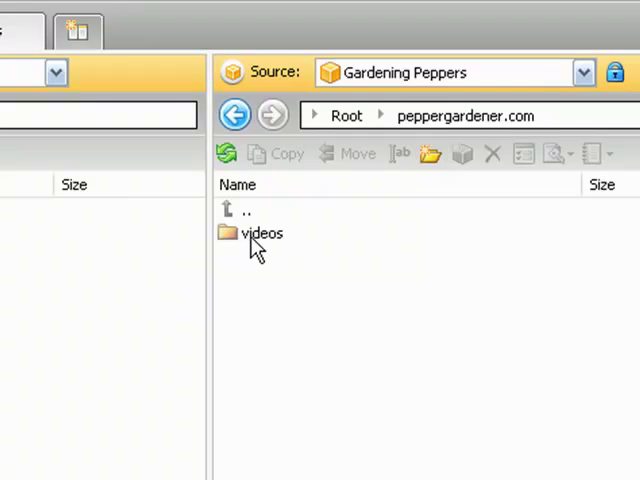
mouse_move(262, 250)
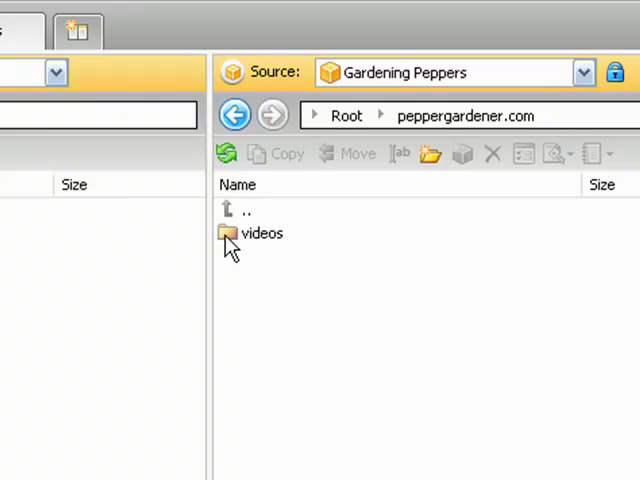
mouse_move(268, 248)
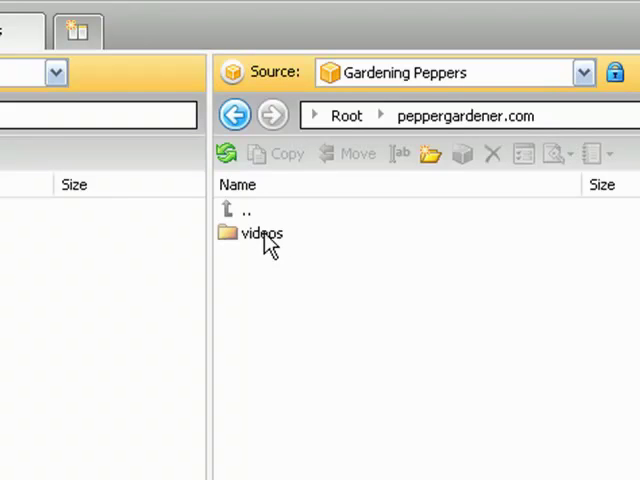
mouse_move(255, 250)
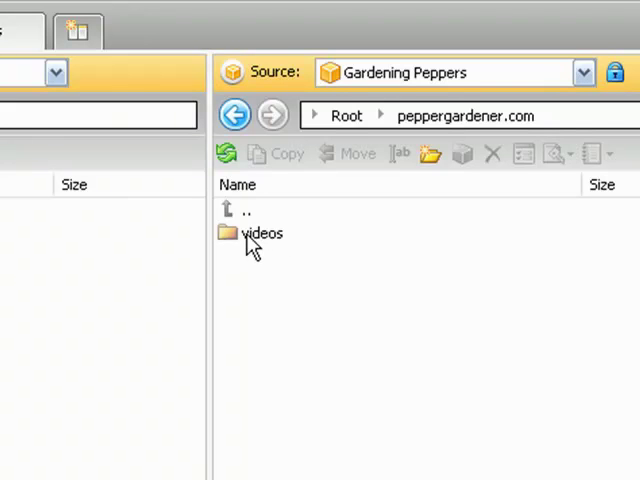
mouse_move(265, 245)
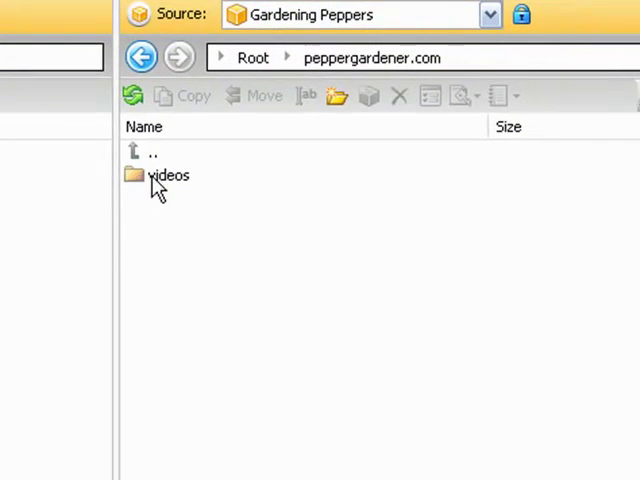
- Right-click the videos folder to show its context menu
right_click(168, 175)
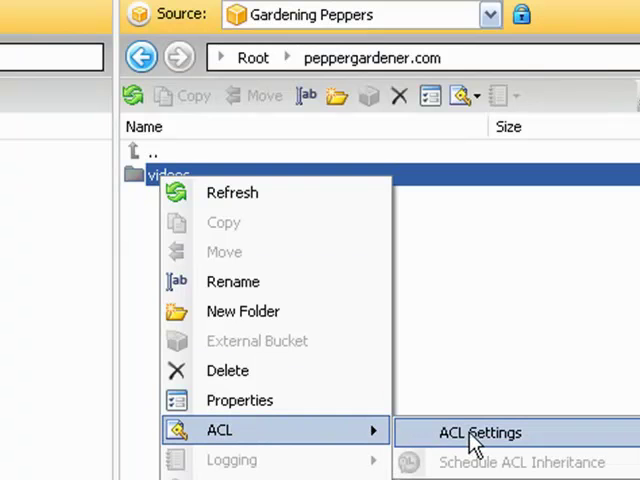
- Open the videos folder's properties at the Security permissions tab
click(480, 432)
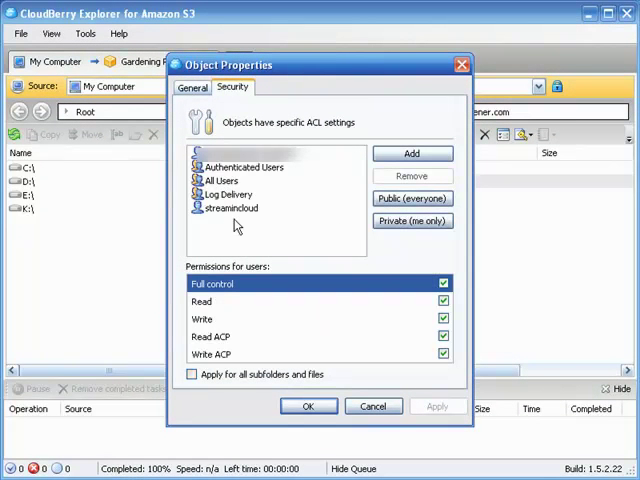
mouse_move(282, 213)
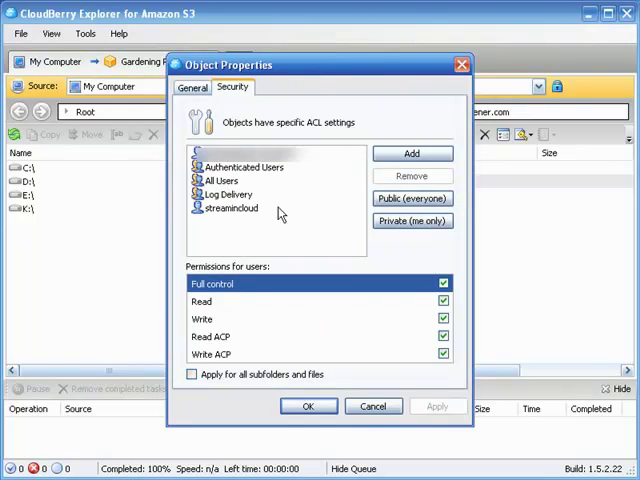
click(411, 153)
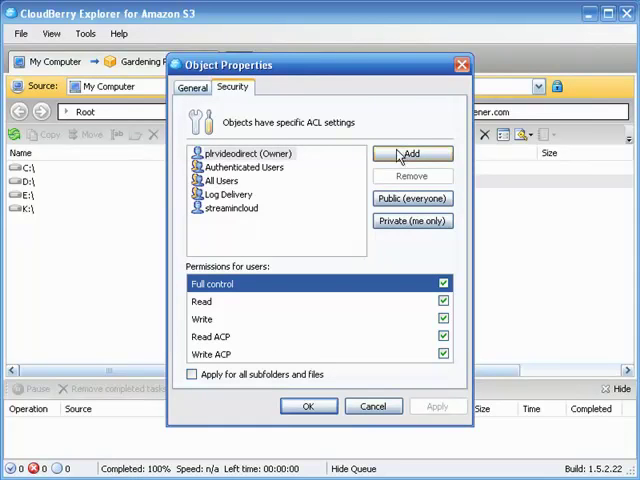
mouse_move(365, 197)
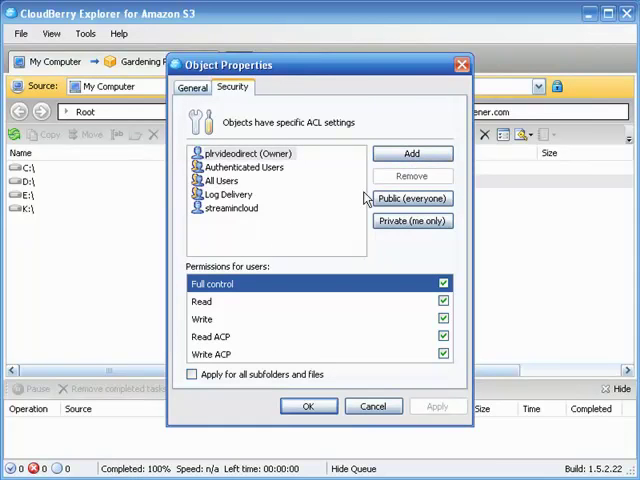
mouse_move(411, 153)
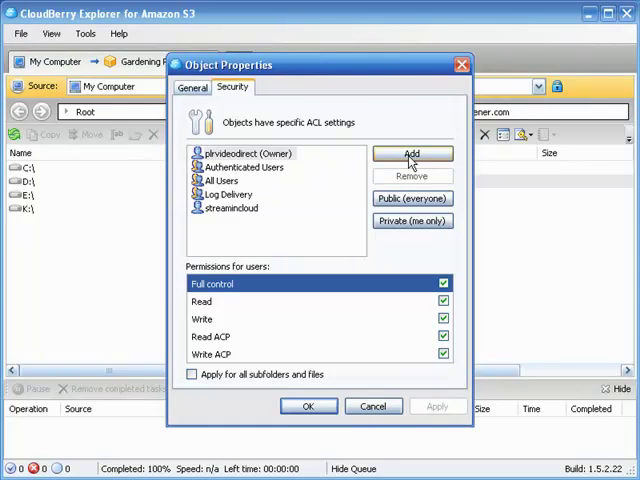
mouse_move(312, 247)
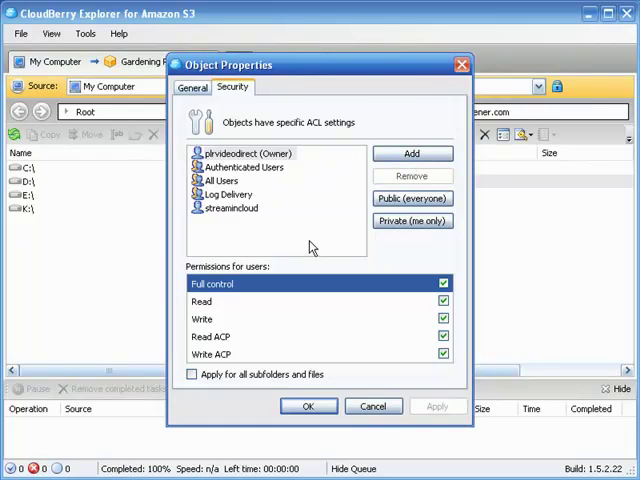
mouse_move(228, 207)
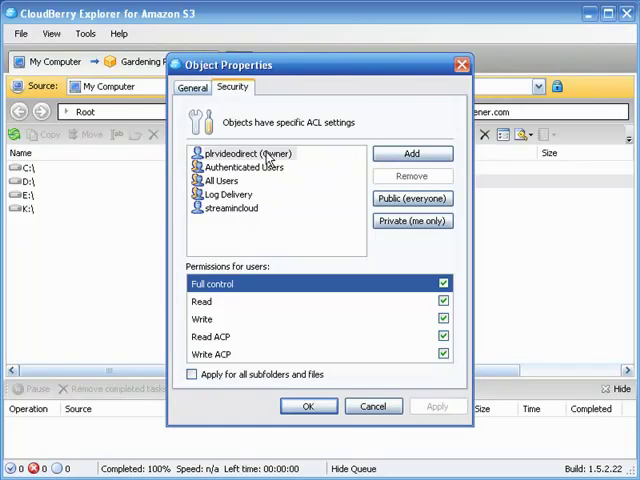
mouse_move(415, 338)
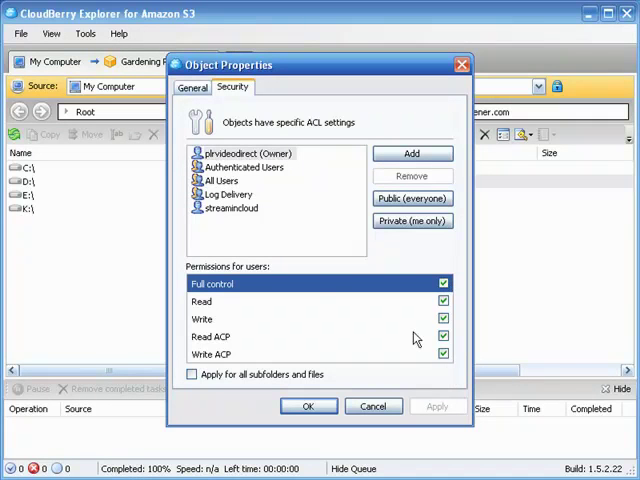
- Select All Users and tick Full control for the videos folder
click(222, 180)
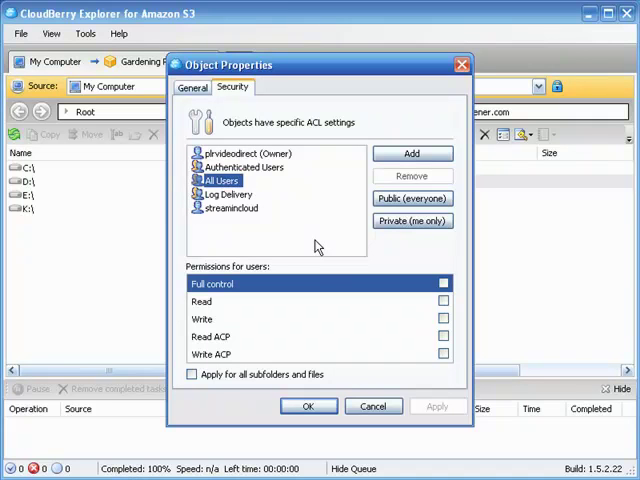
mouse_move(615, 470)
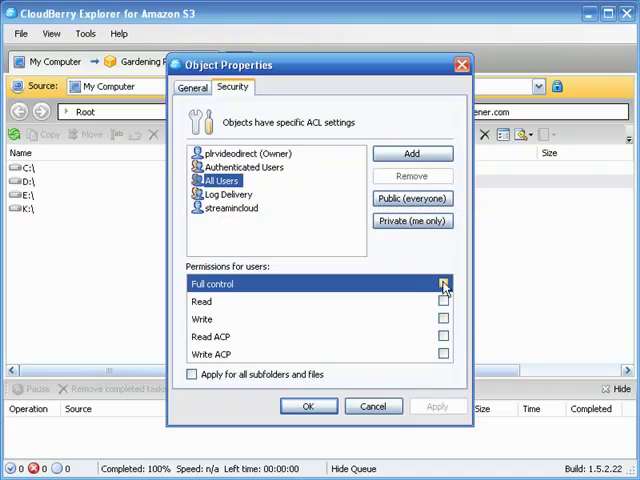
click(443, 284)
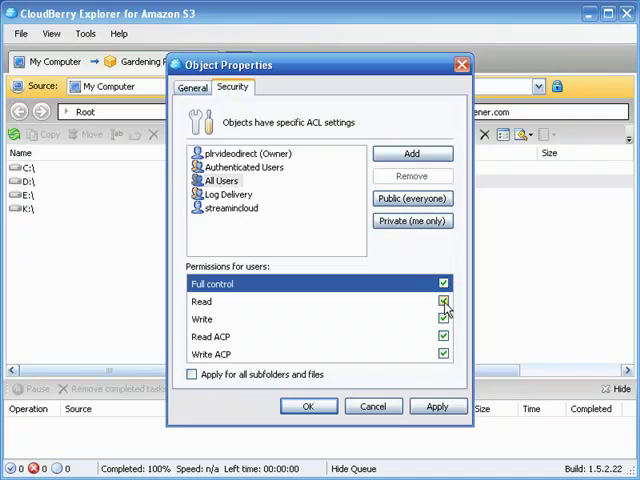
mouse_move(445, 358)
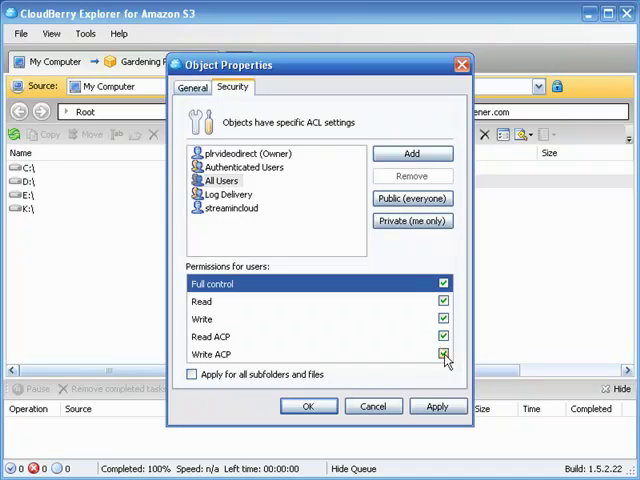
mouse_move(452, 365)
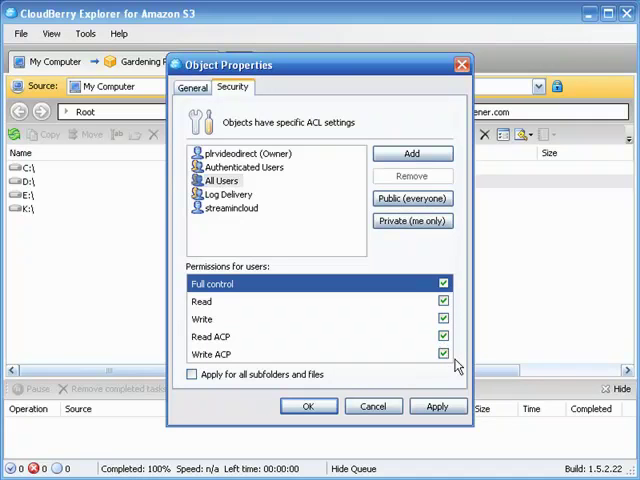
mouse_move(224, 180)
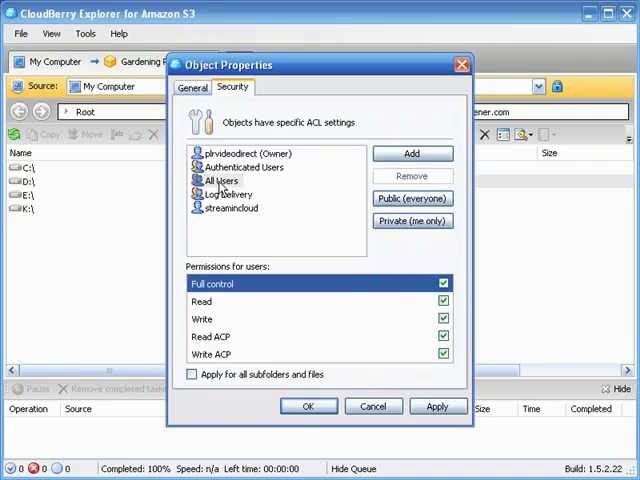
click(221, 180)
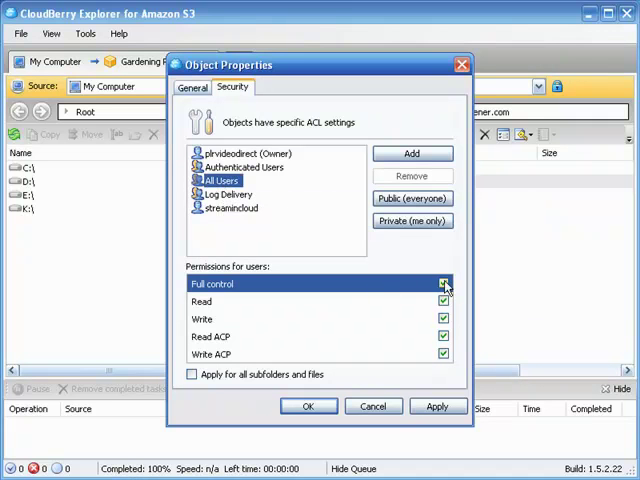
- Untick Full control so All Users keeps only Read
click(443, 284)
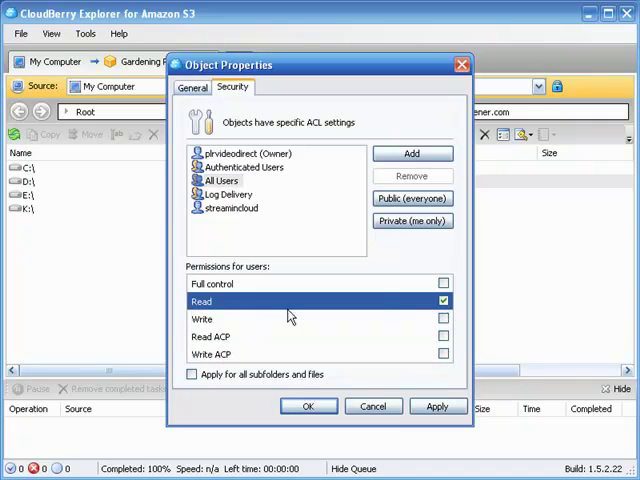
mouse_move(337, 321)
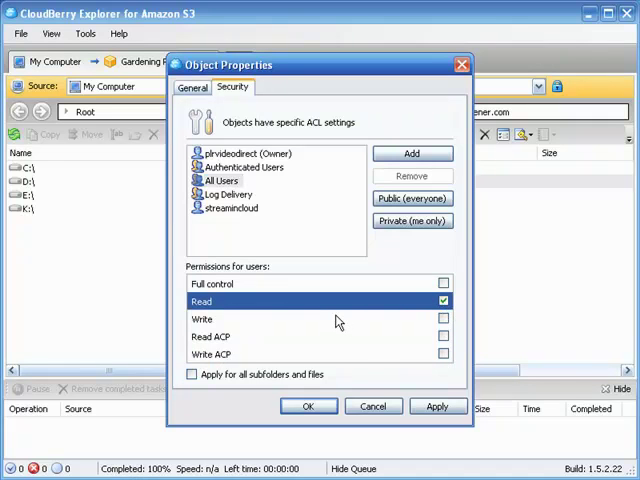
mouse_move(308, 333)
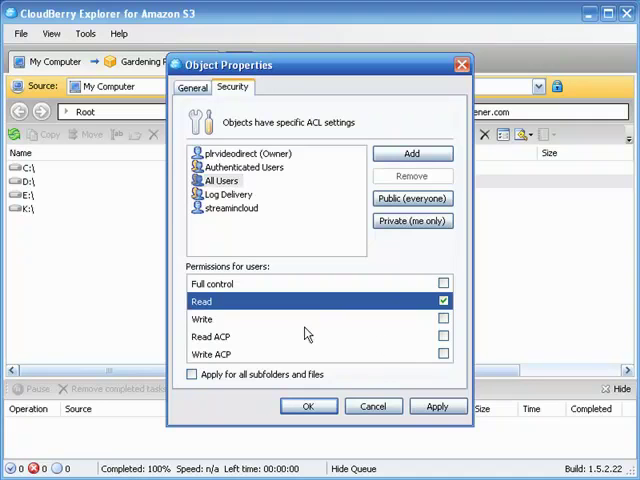
mouse_move(222, 311)
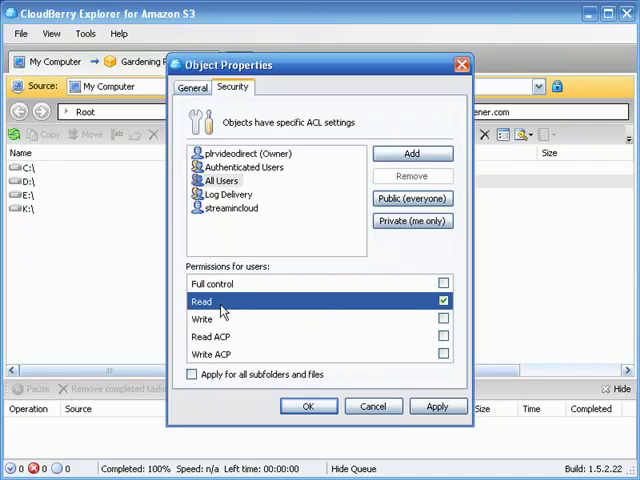
mouse_move(245, 307)
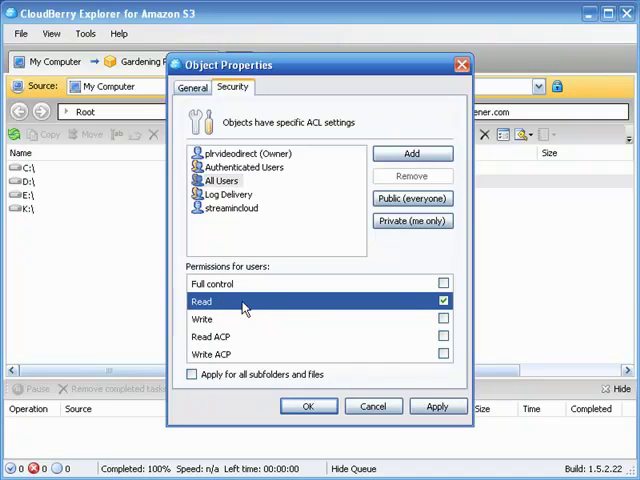
click(443, 301)
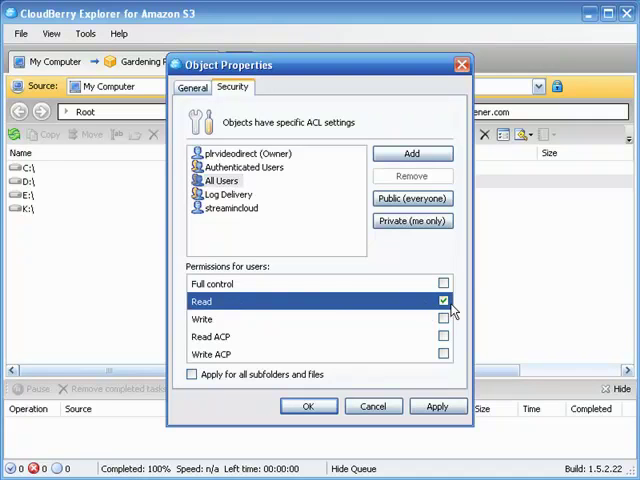
mouse_move(350, 302)
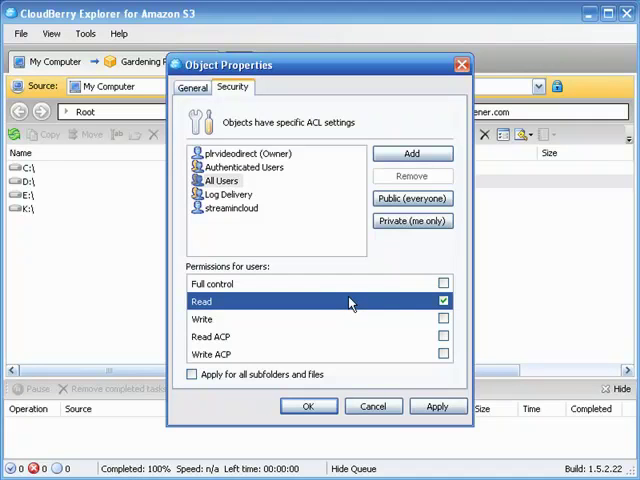
mouse_move(227, 313)
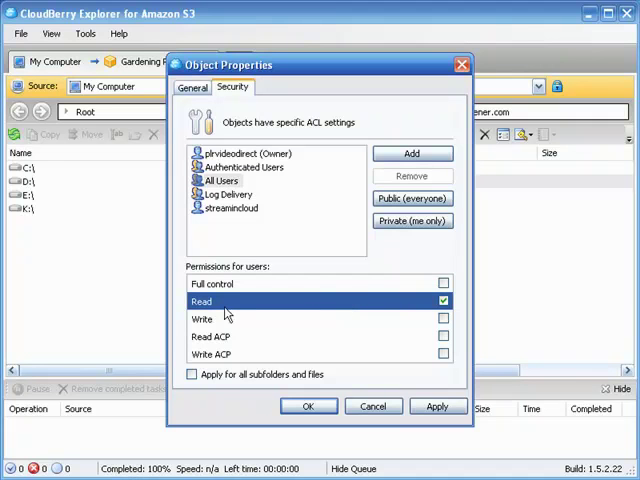
mouse_move(227, 307)
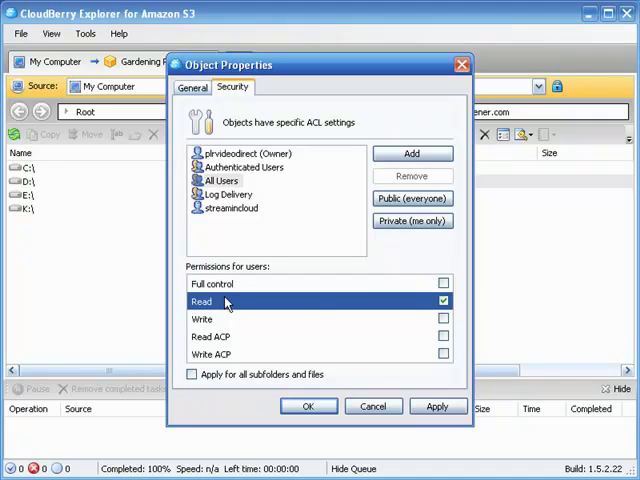
mouse_move(228, 307)
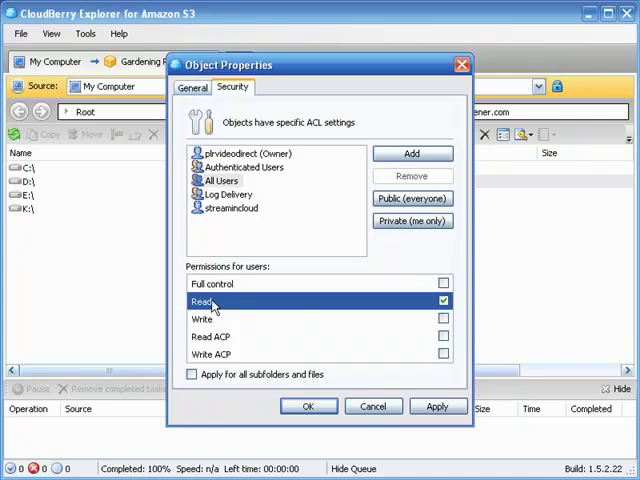
- Save the All Users read permission and right-click the videos folder again
click(308, 406)
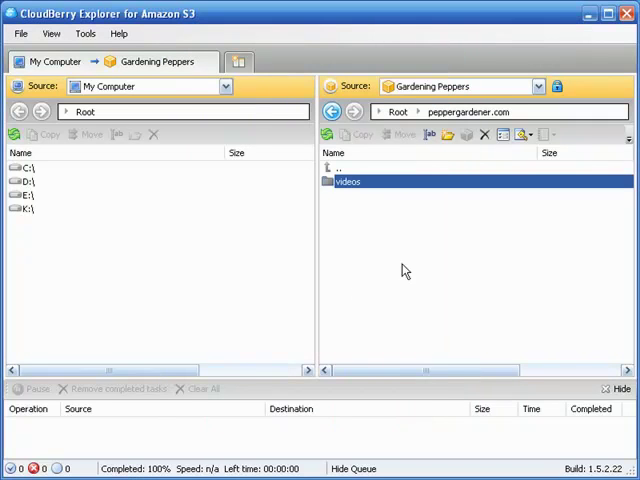
mouse_move(397, 189)
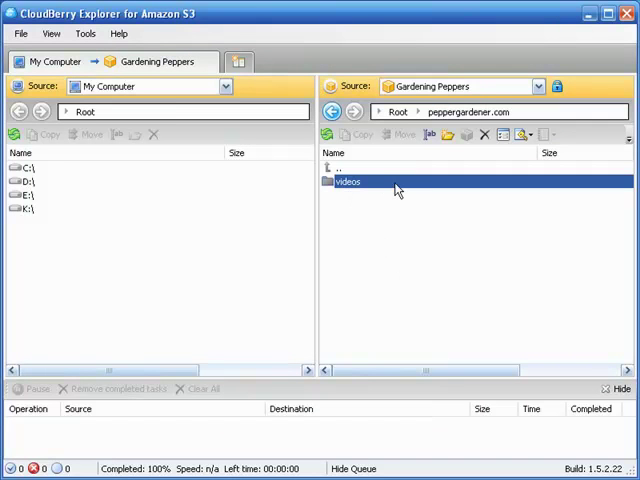
mouse_move(345, 192)
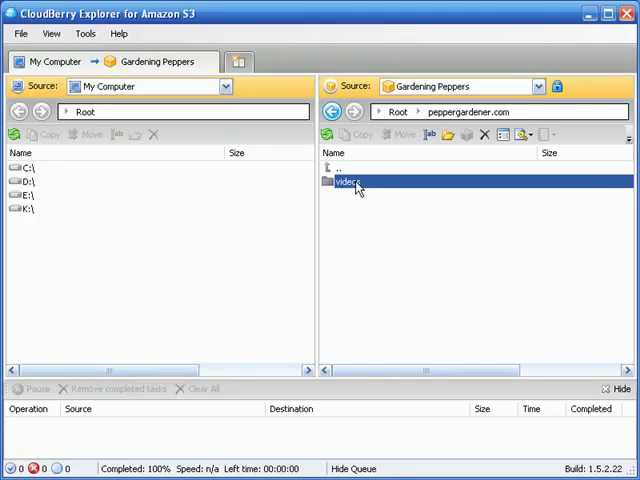
mouse_move(378, 320)
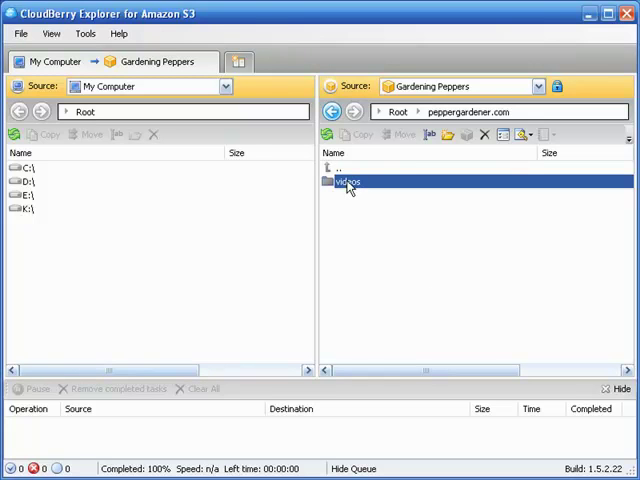
right_click(347, 181)
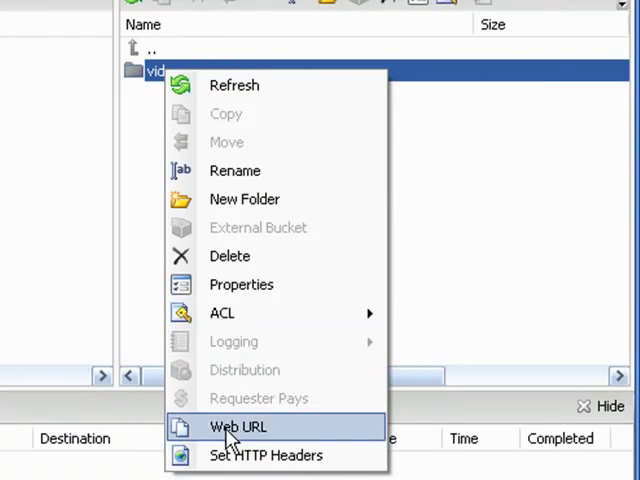
click(238, 426)
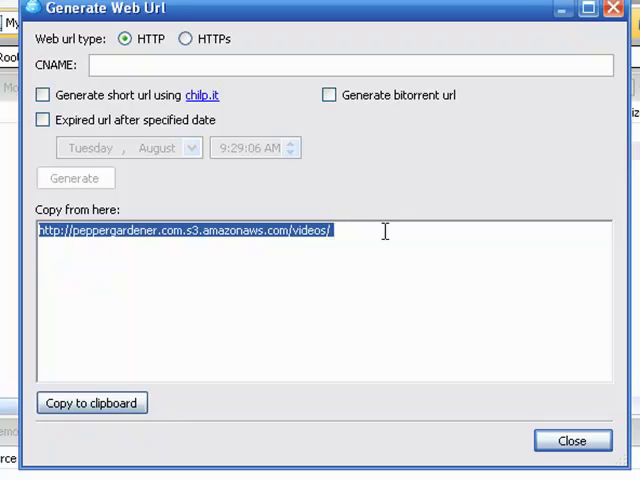
mouse_move(50, 249)
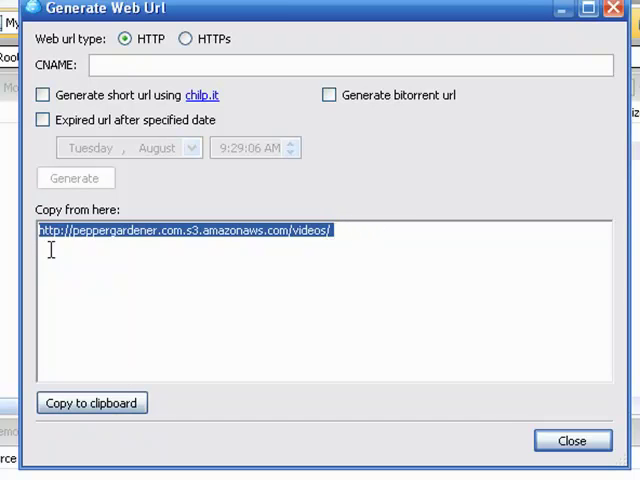
right_click(300, 237)
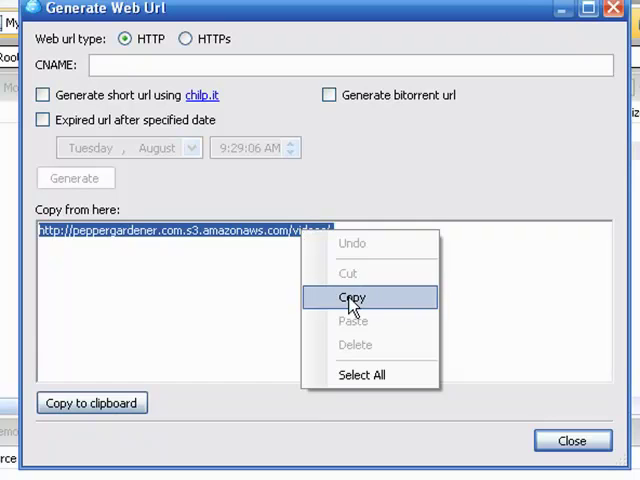
click(351, 298)
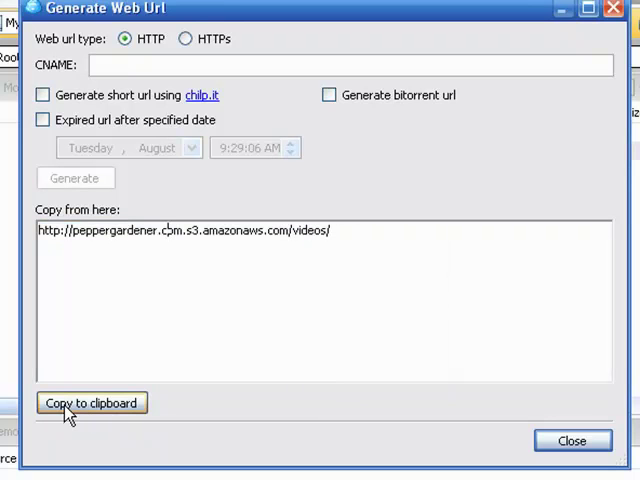
mouse_move(261, 265)
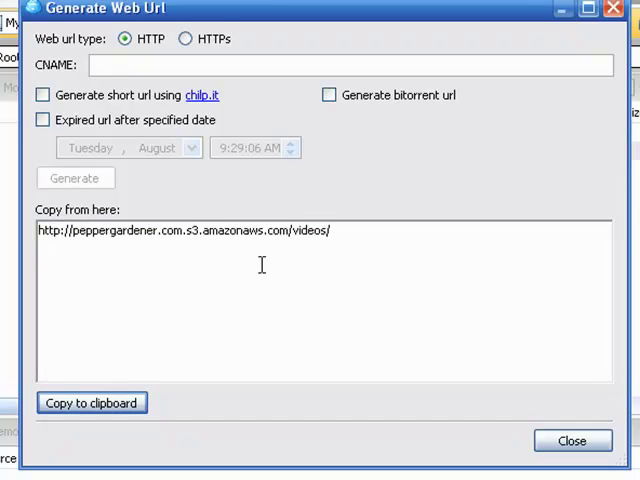
mouse_move(349, 190)
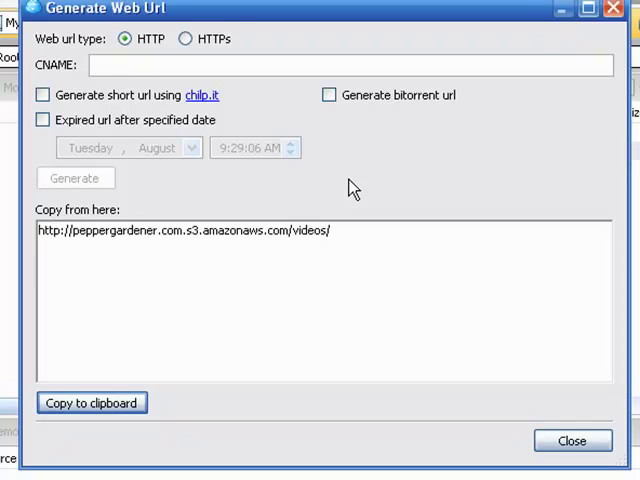
mouse_move(185, 237)
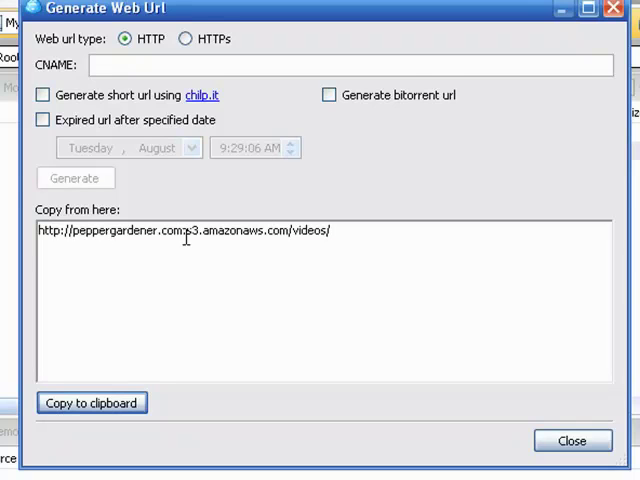